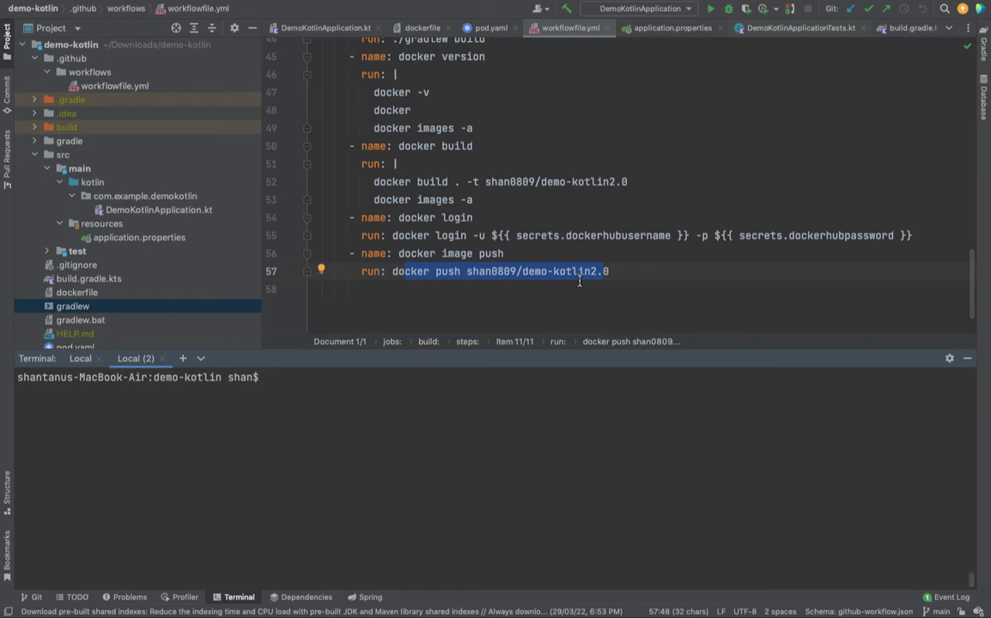
mouse_move(592, 279)
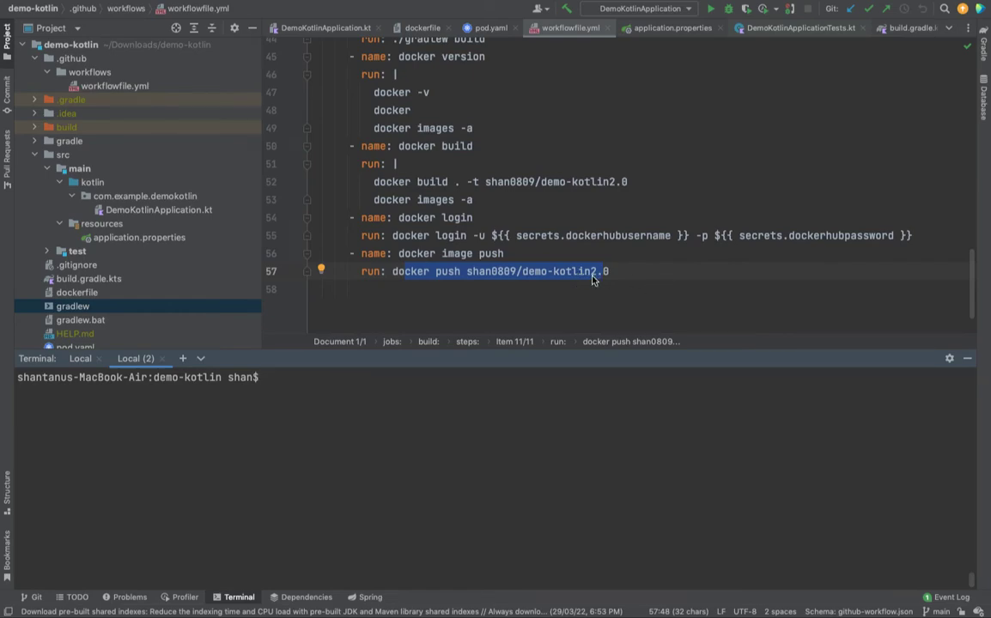
mouse_move(595, 279)
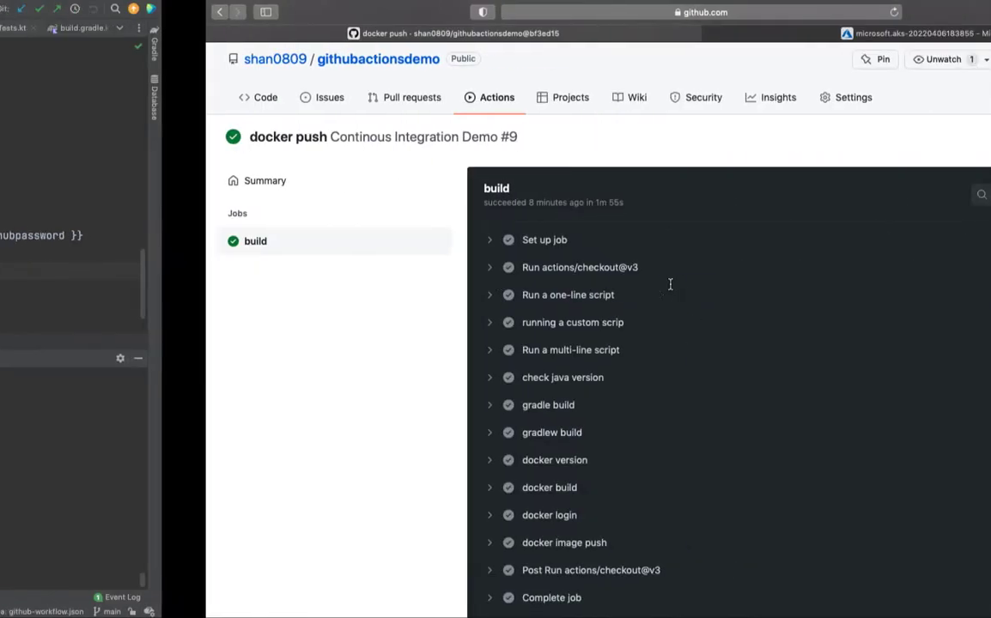
Run az in the terminal to see it reported as command not found, then return to the editor.
click(928, 36)
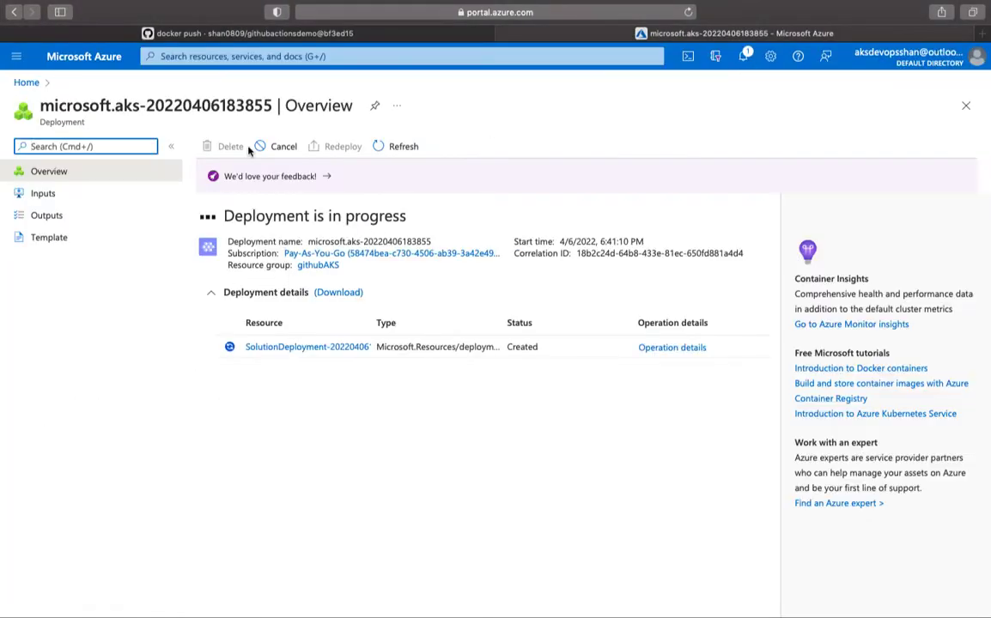
mouse_move(213, 127)
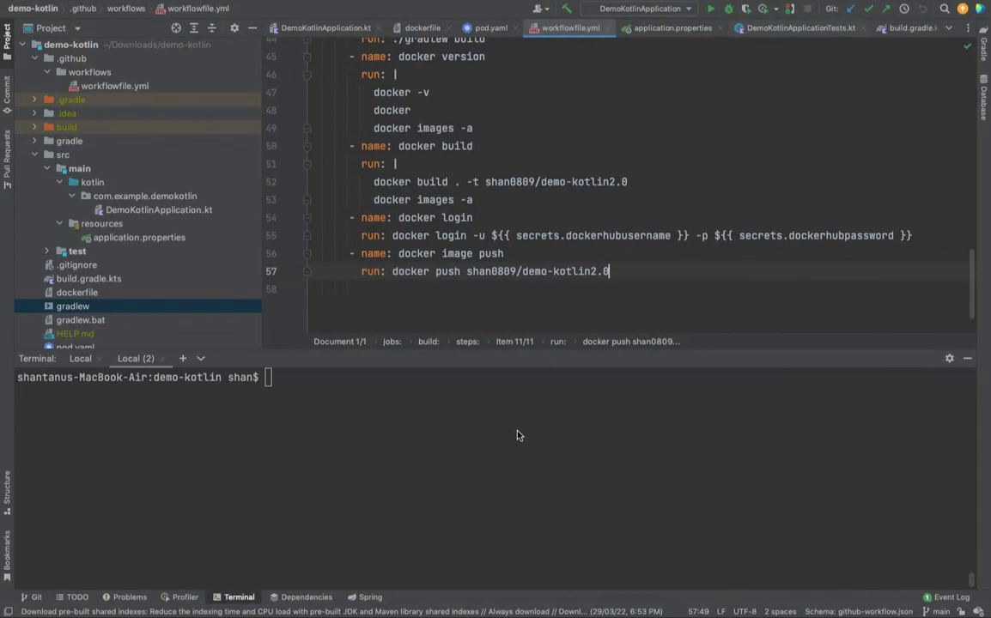
text(az)
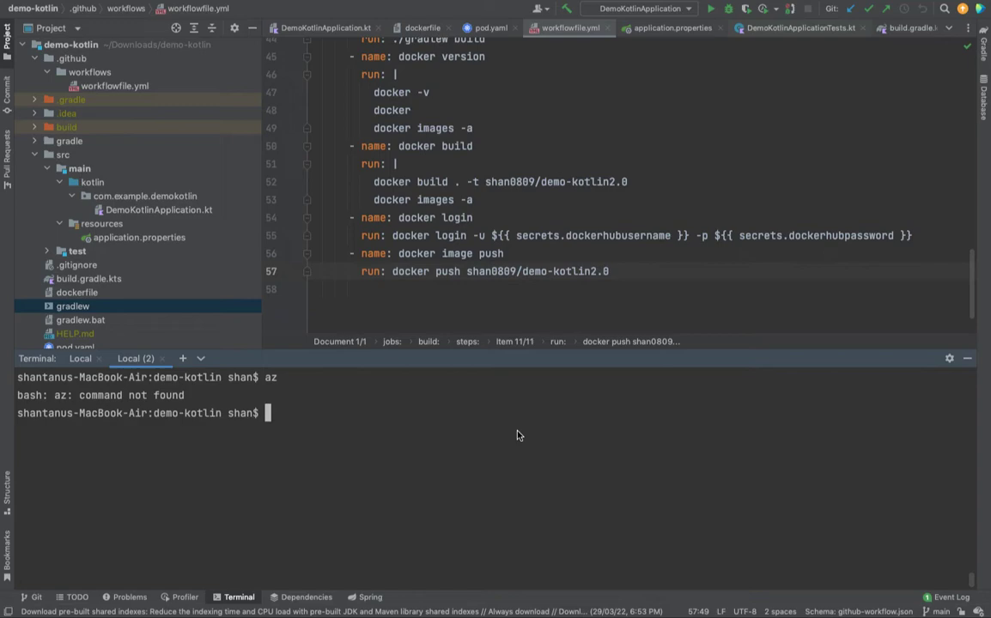
click(609, 272)
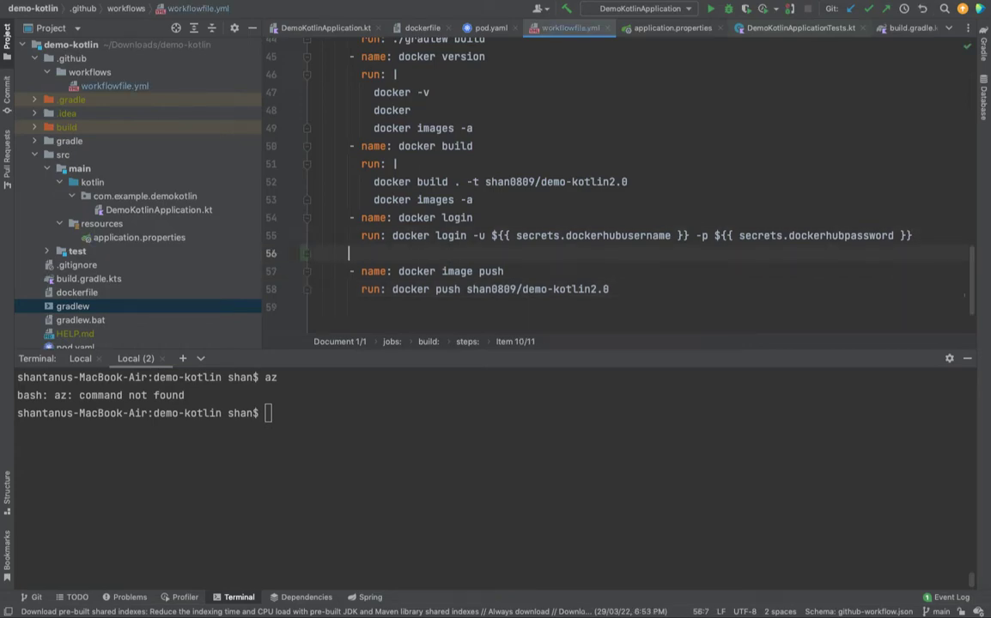
Add a new workflow step named 'RUN AZ Command' at the end of workflowfile.yml.
text(-)
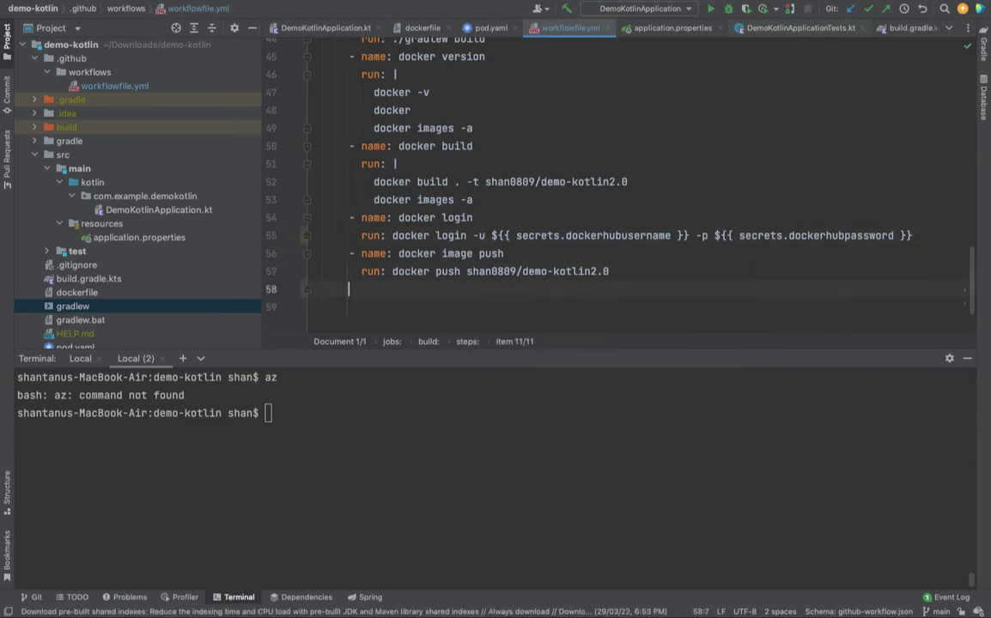
text(- name:)
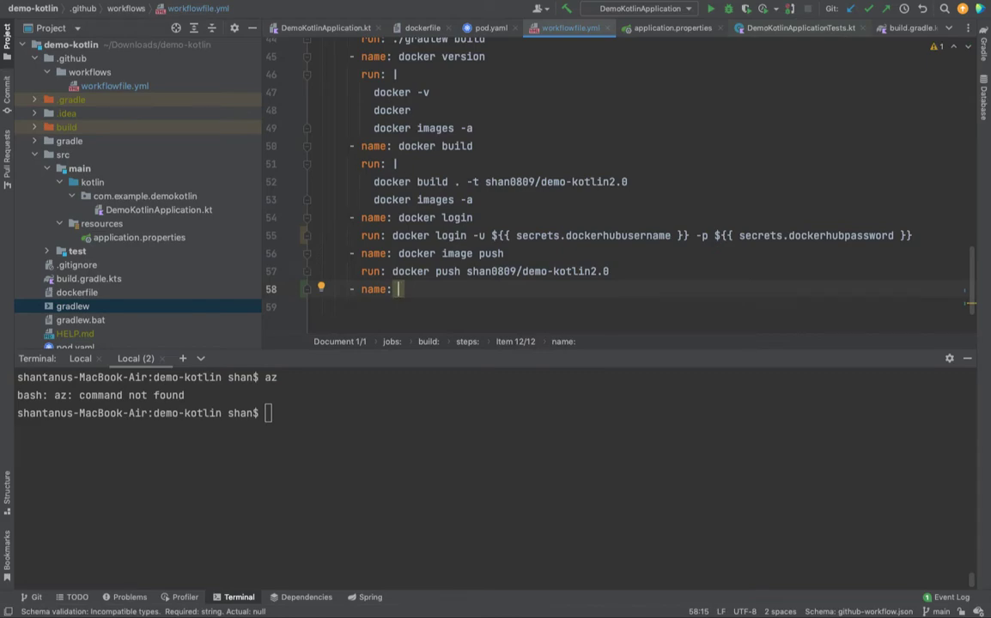
text('')
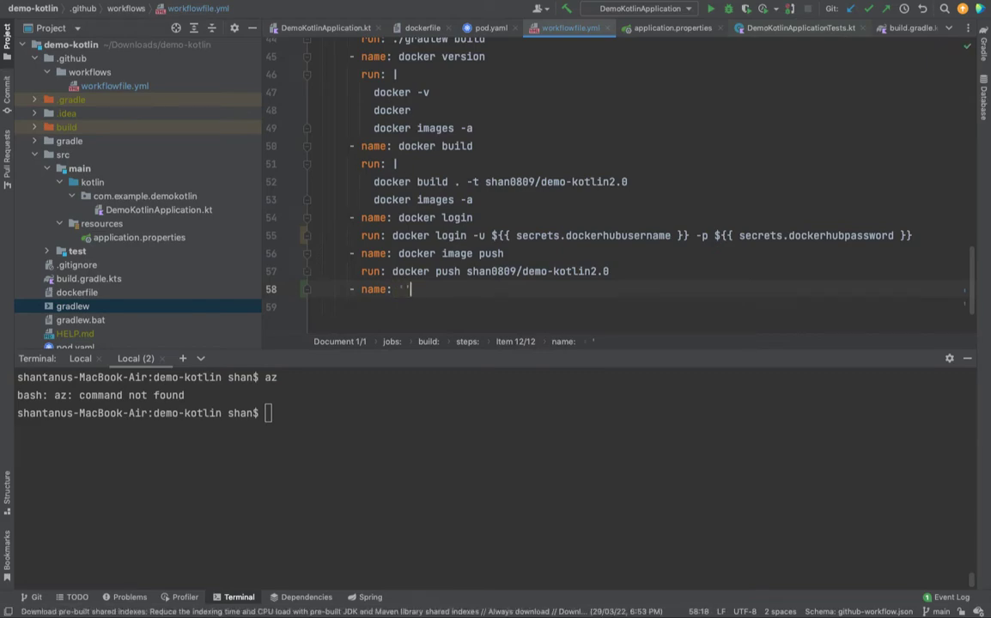
text(RUN AZ C)
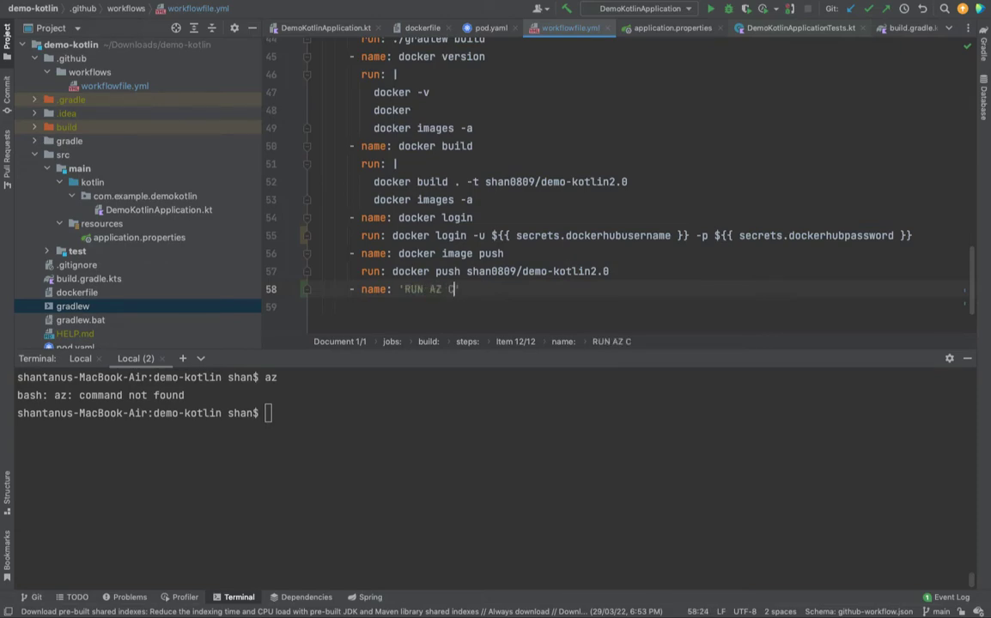
text(ommand')
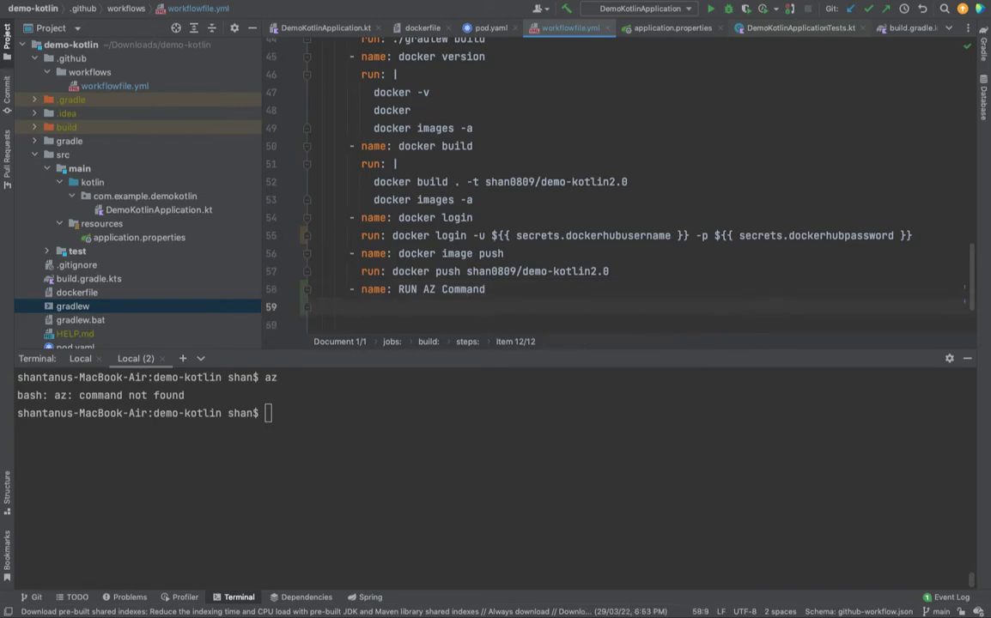
Give the step a 'run: |' block with az account show and az group list.
text(run:)
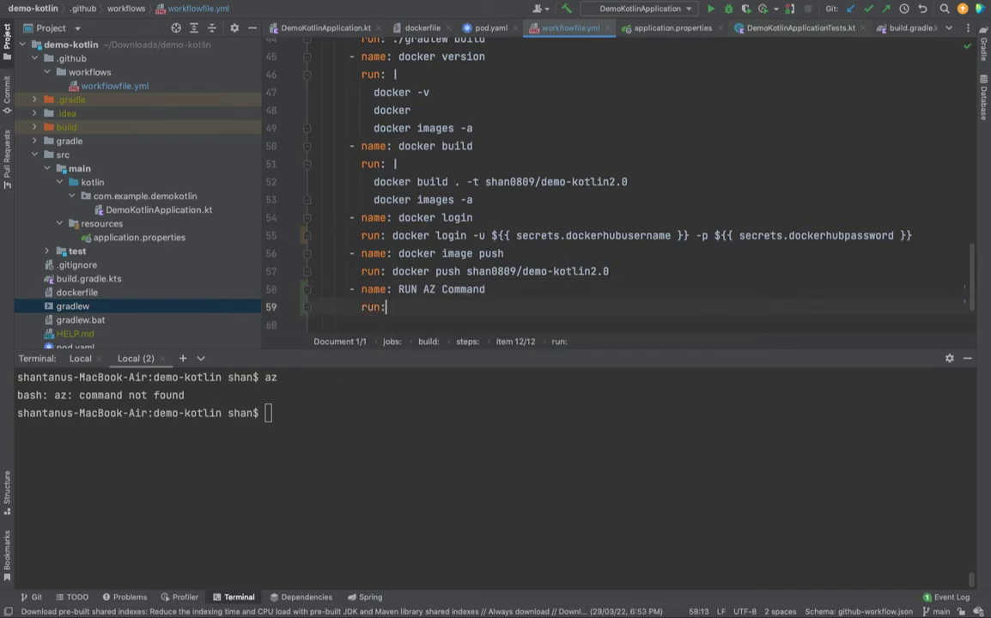
key(Enter)
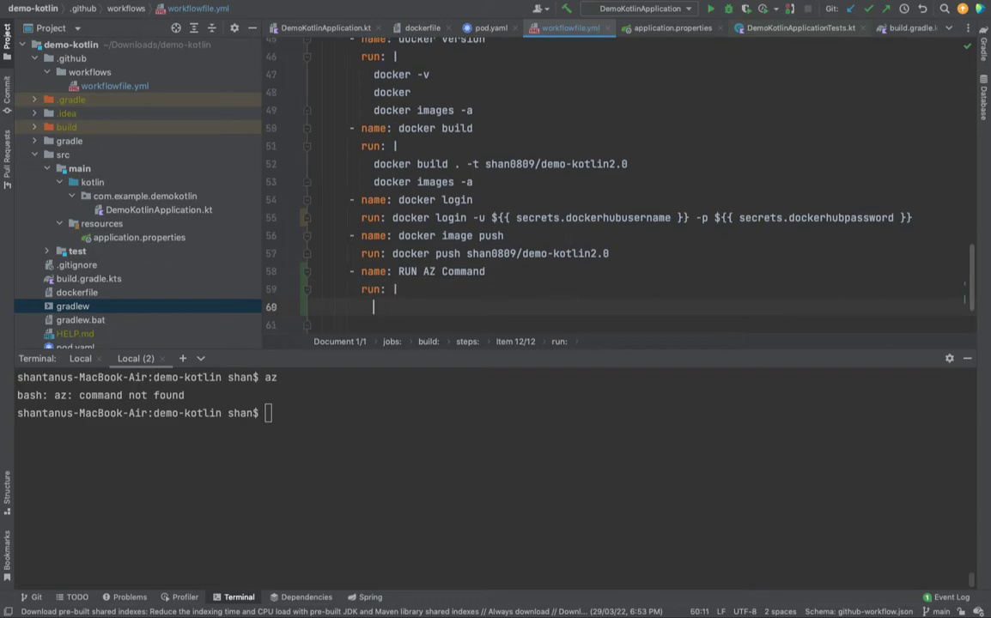
text(az account show)
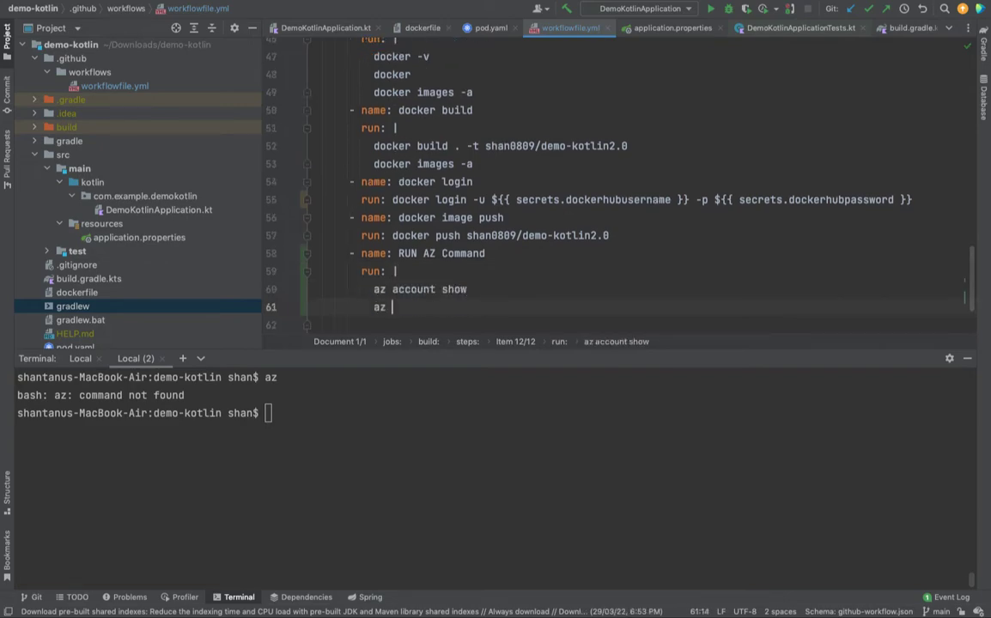
text(group list)
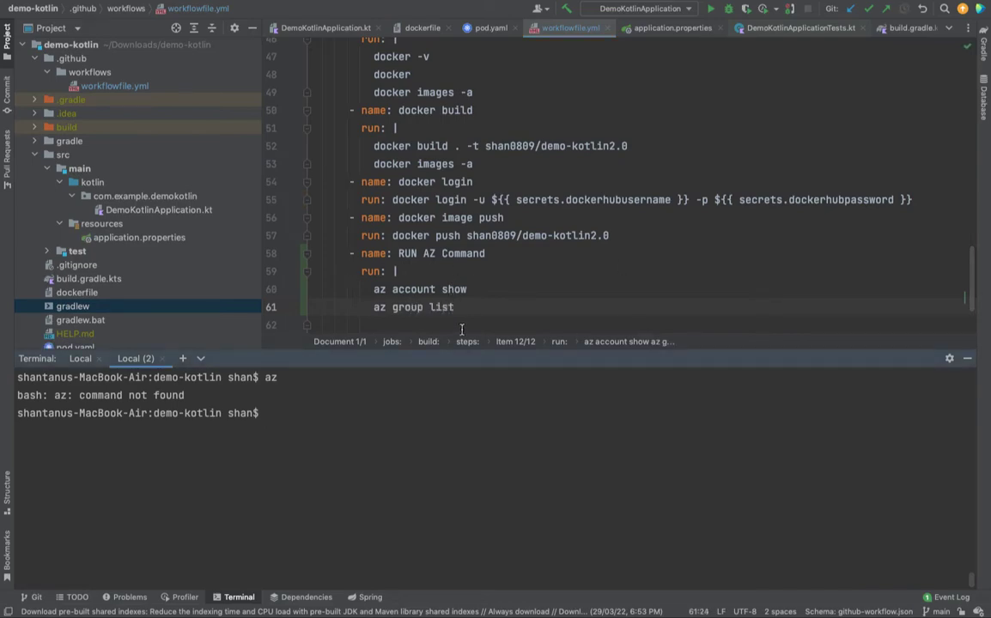
mouse_move(474, 312)
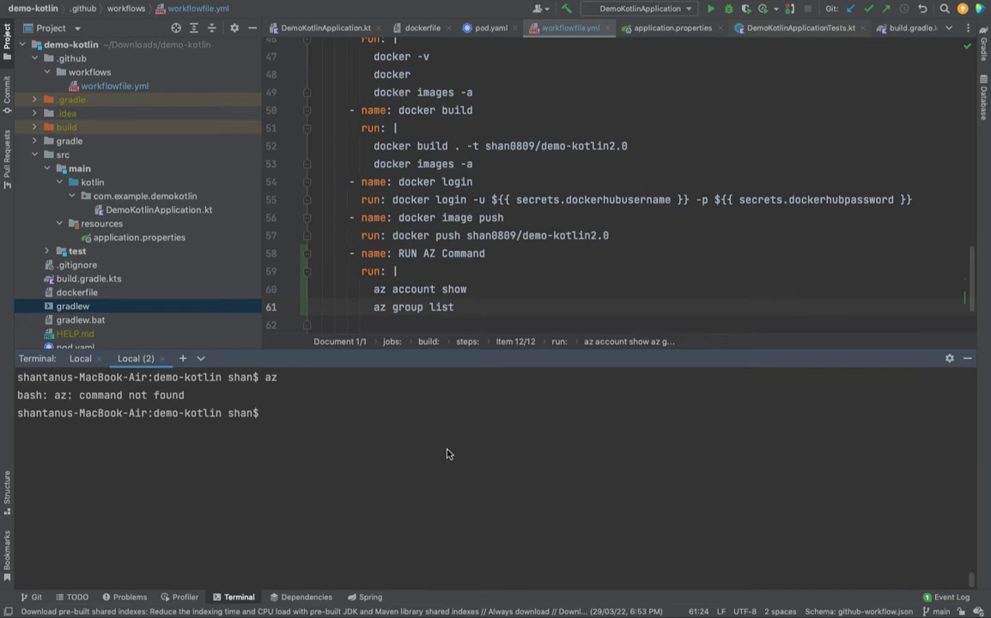
Stage all changes with git add . and write a commit with message "run az comand".
text(git add .)
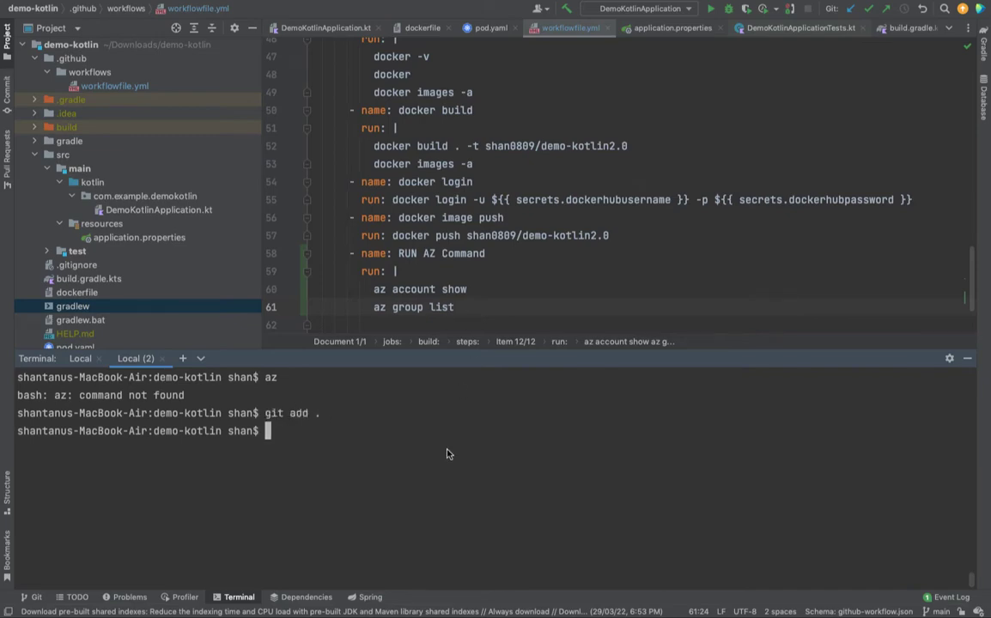
text(git commit -m "docker push")
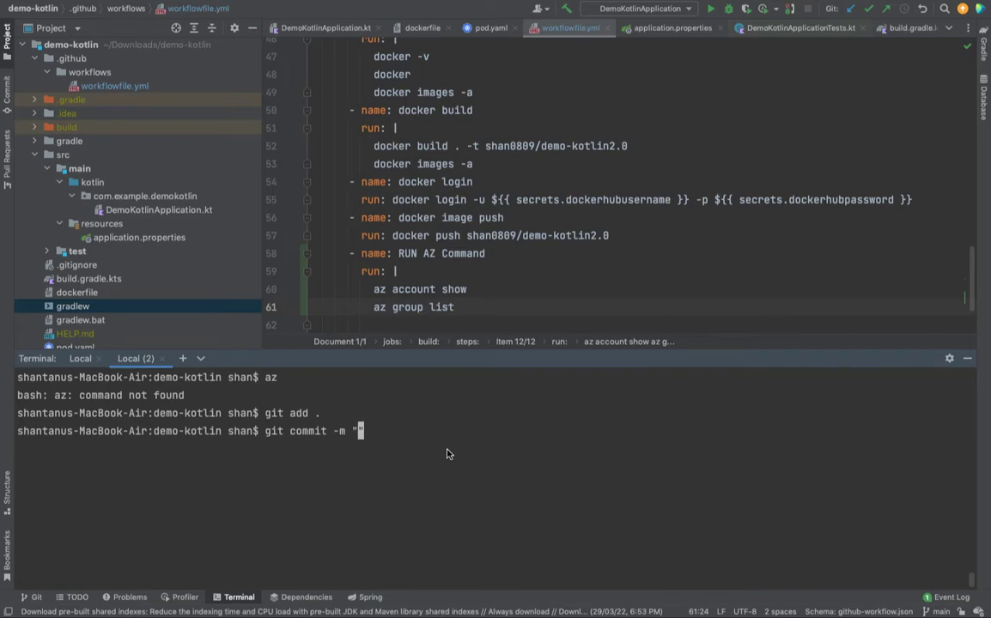
text(run)
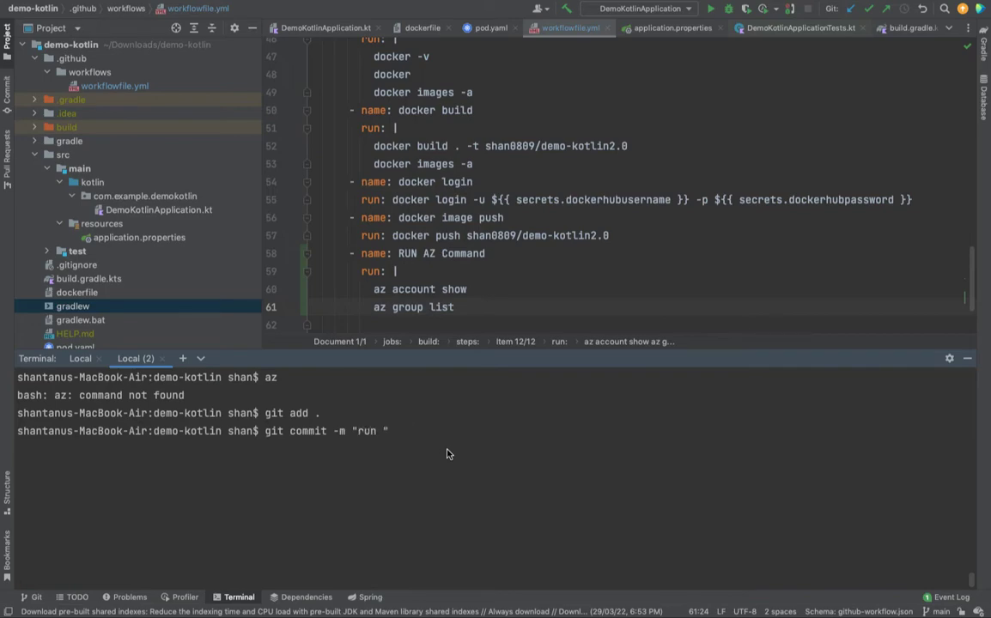
text(az)
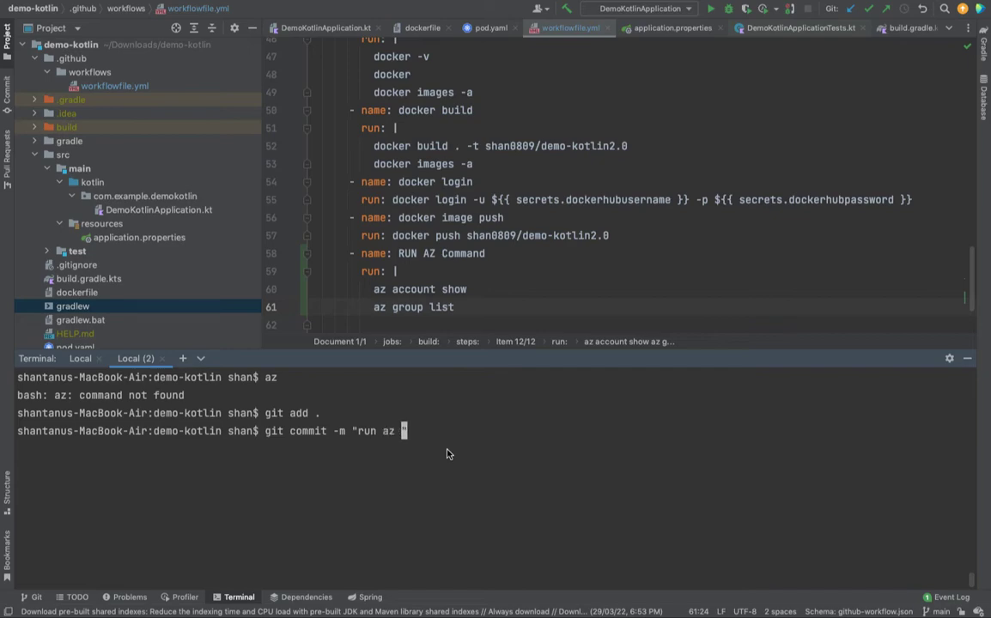
text(comand")
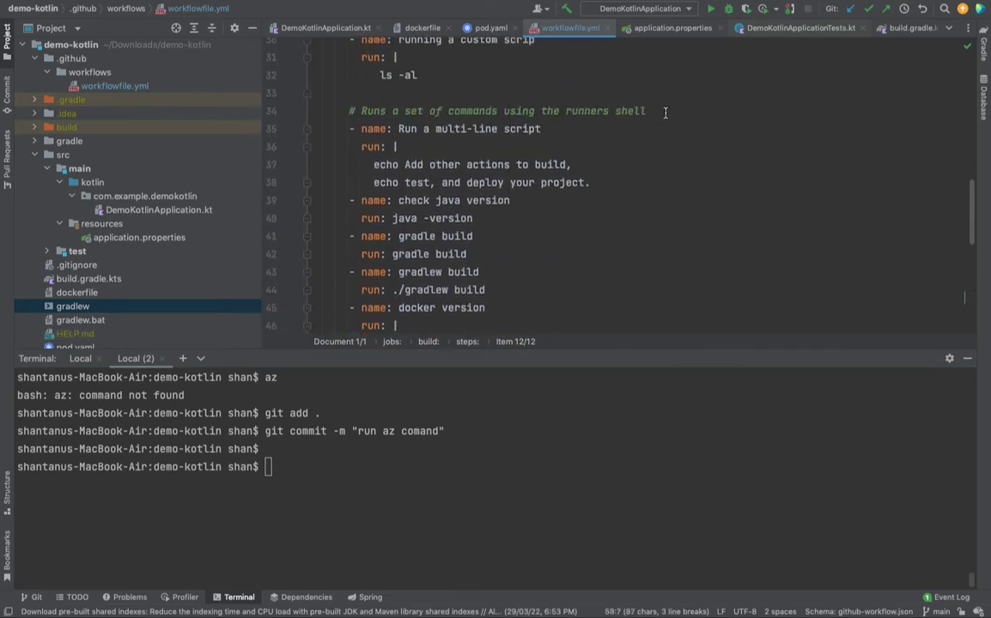
Move the RUN AZ Command step above the multi-line script step and stage with git add.
key(Enter)
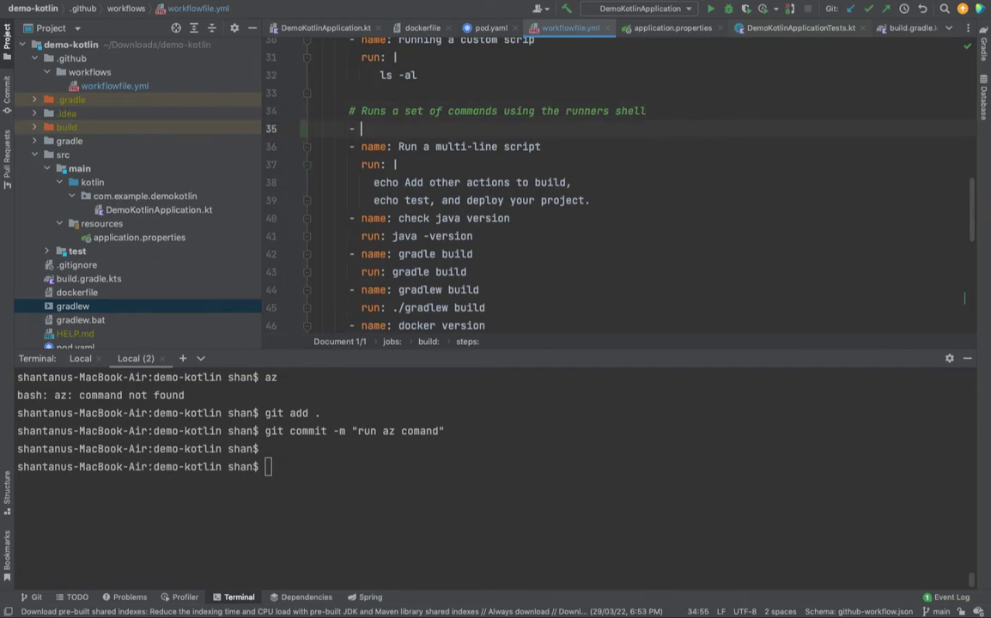
key(BackSpace)
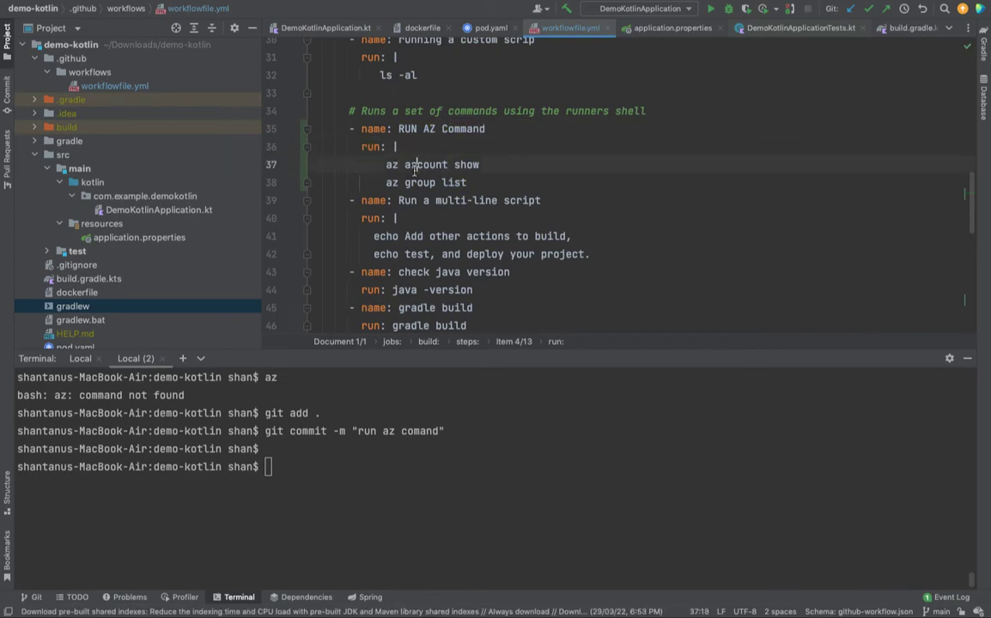
text(git add .)
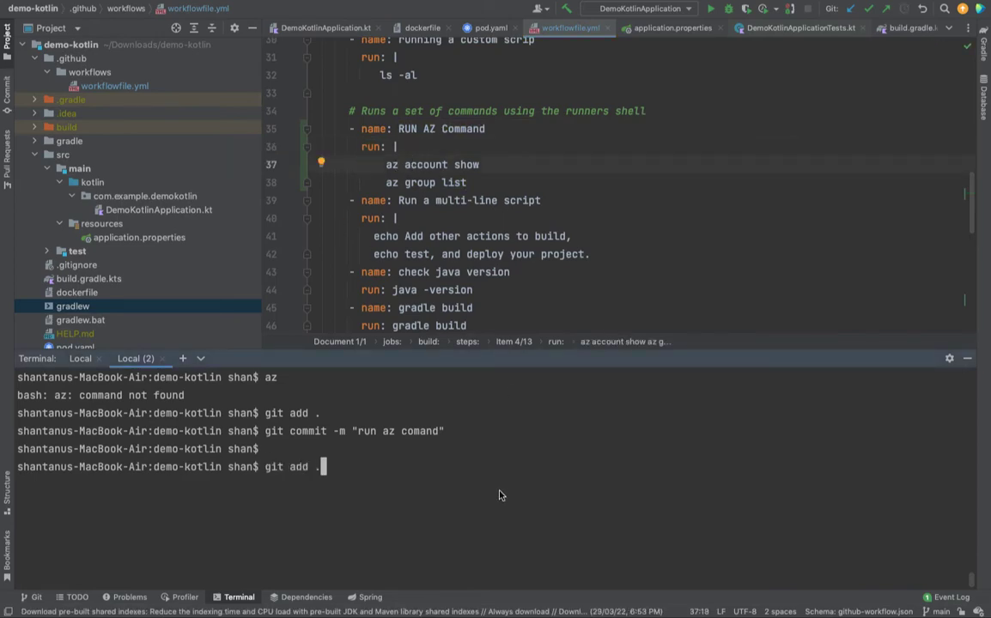
Clear the terminal, commit as "run az comand" and git push to main.
text(clear)
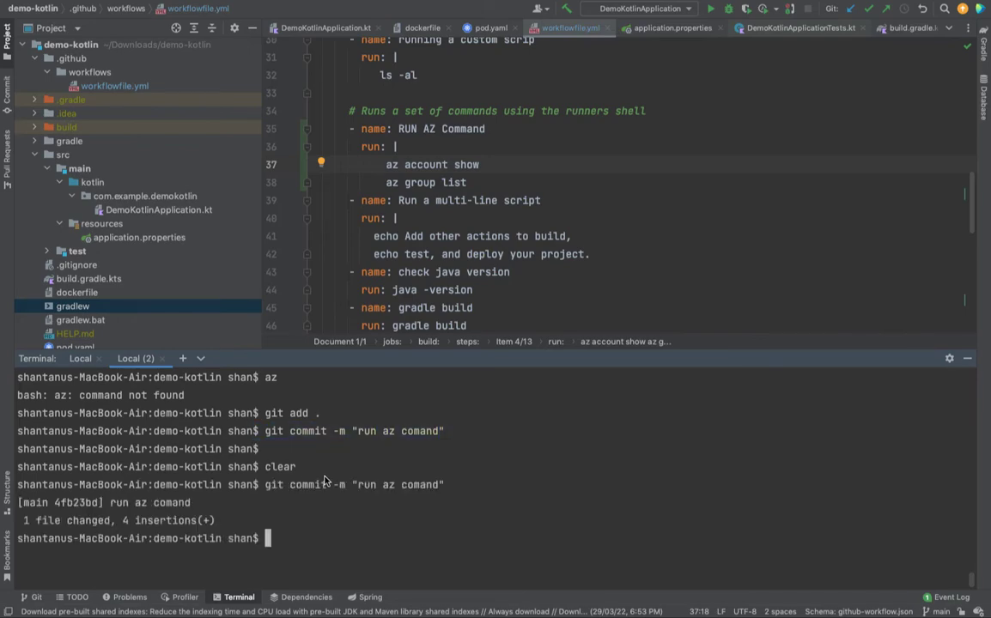
text(git push)
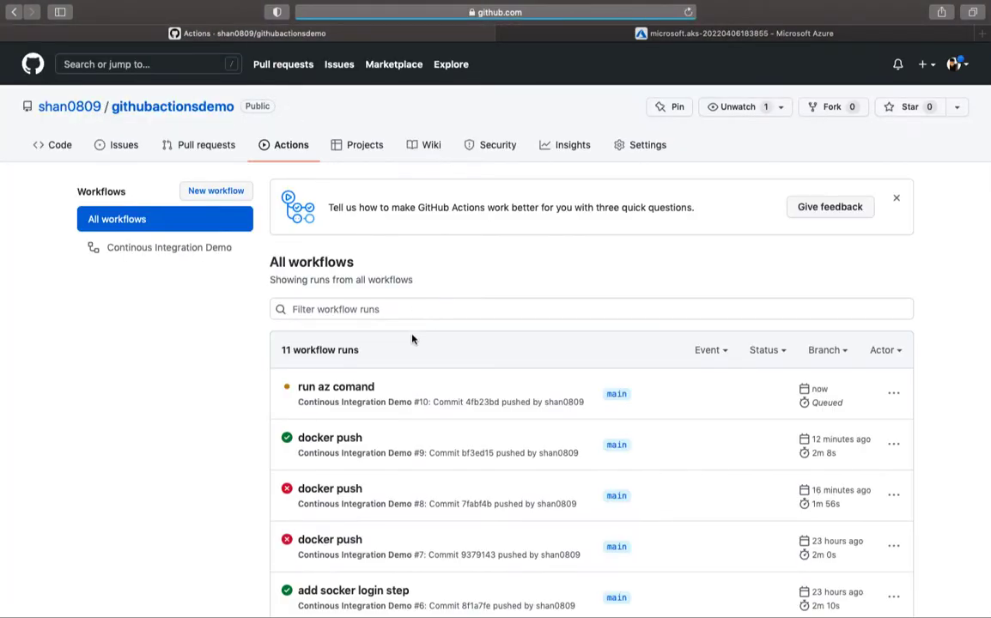
Open the queued 'run az comand' workflow run and check its build job awaiting a runner.
click(337, 387)
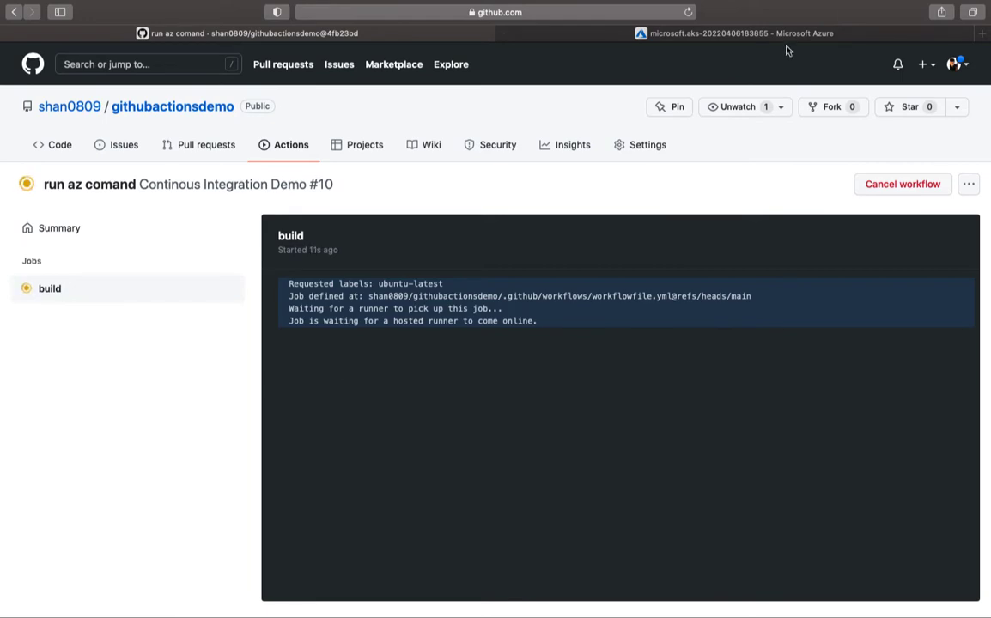
click(730, 34)
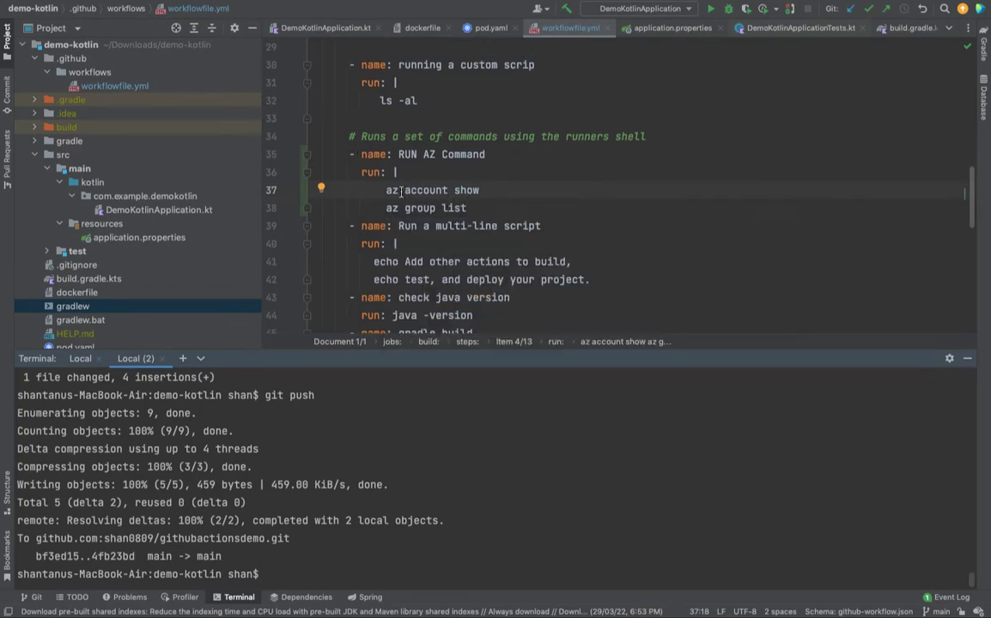
drag(395, 172, 468, 207)
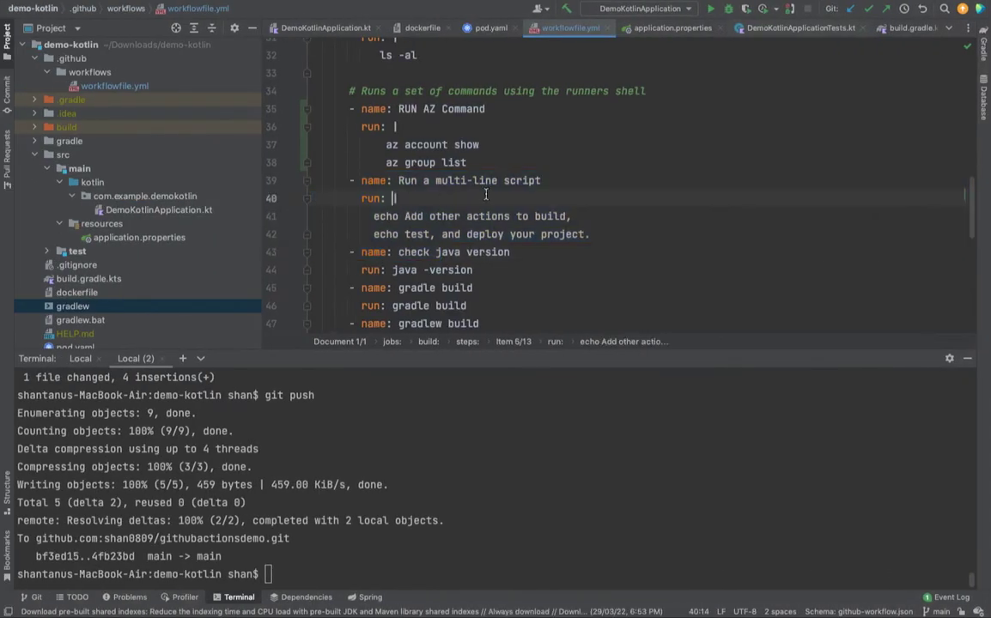
drag(392, 110, 468, 162)
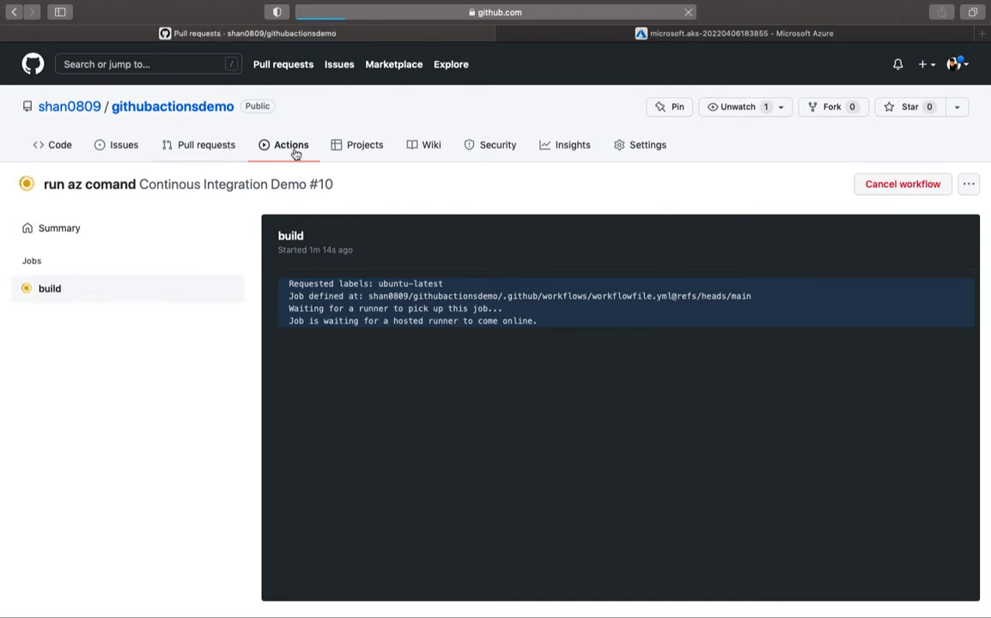
From the Actions run list open run #10 'run az comand' and view its build job step logs.
click(291, 144)
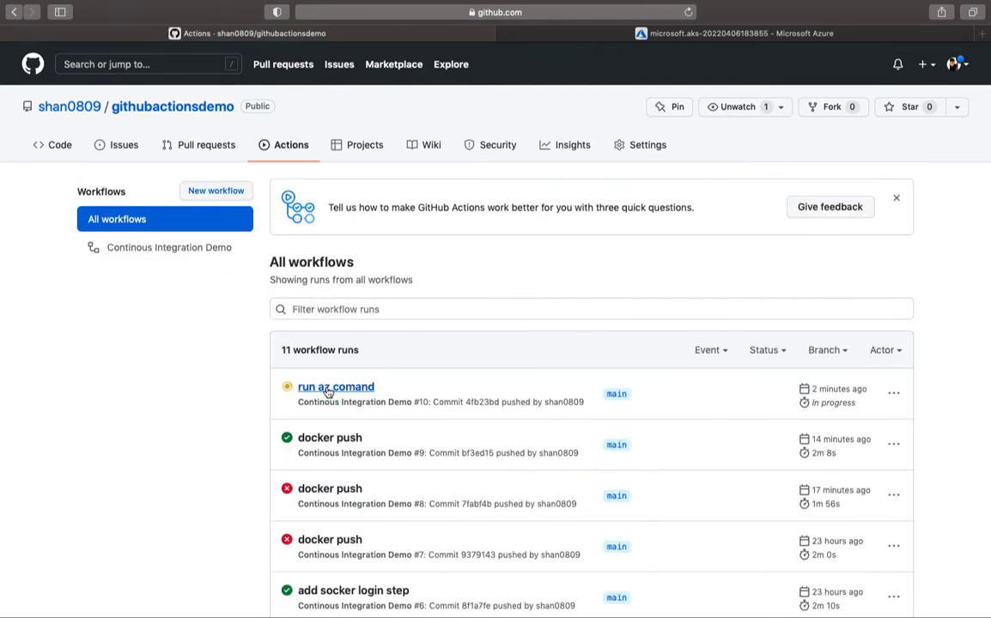
click(335, 387)
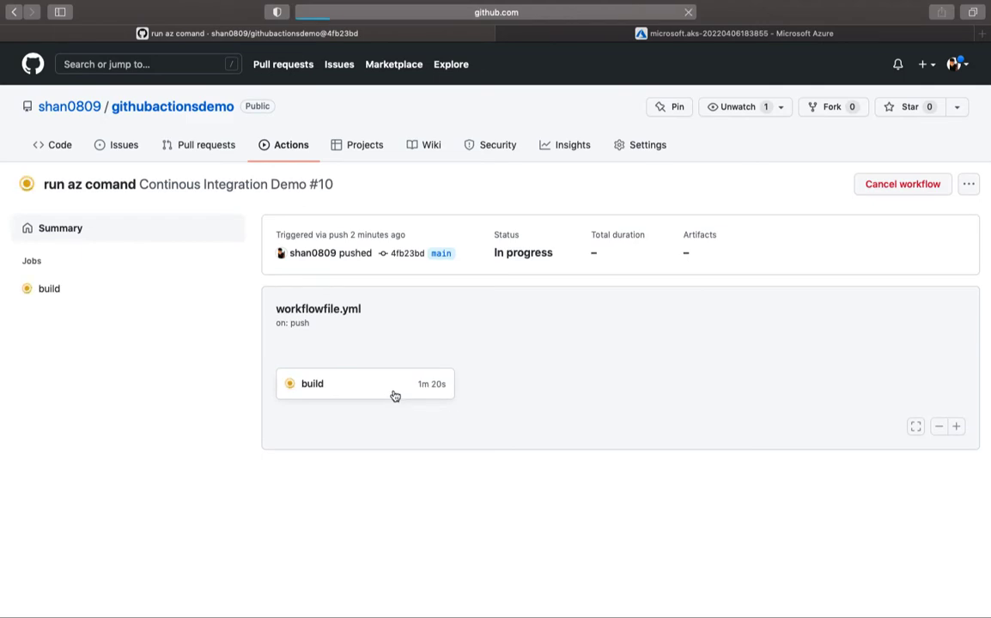
click(313, 385)
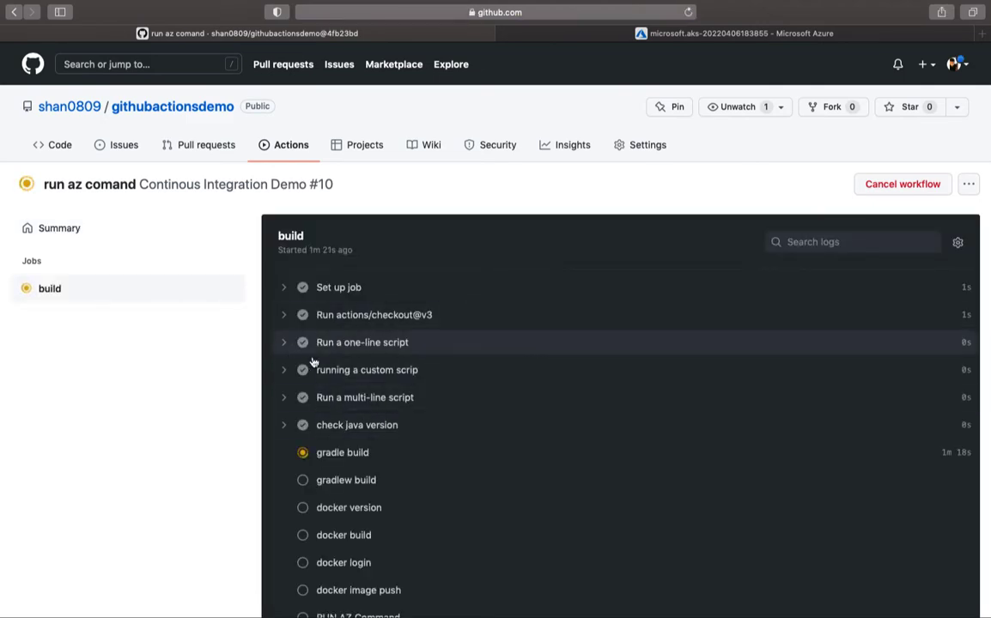
mouse_move(286, 346)
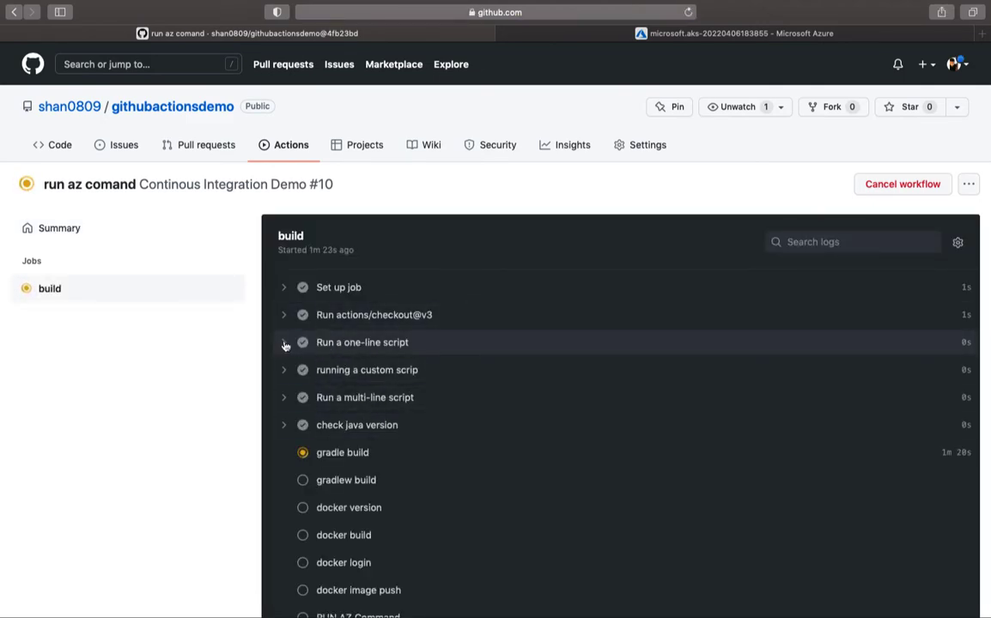
click(283, 343)
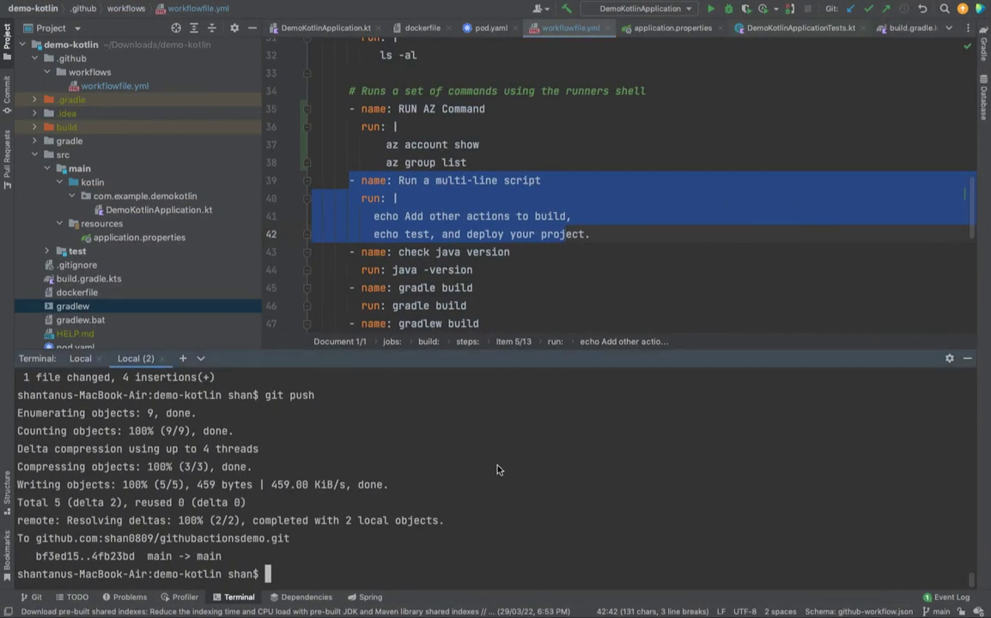
Check git status, stage workflowfile.yml, commit it as "run az comand" and push.
text(git commit -m "run az comand")
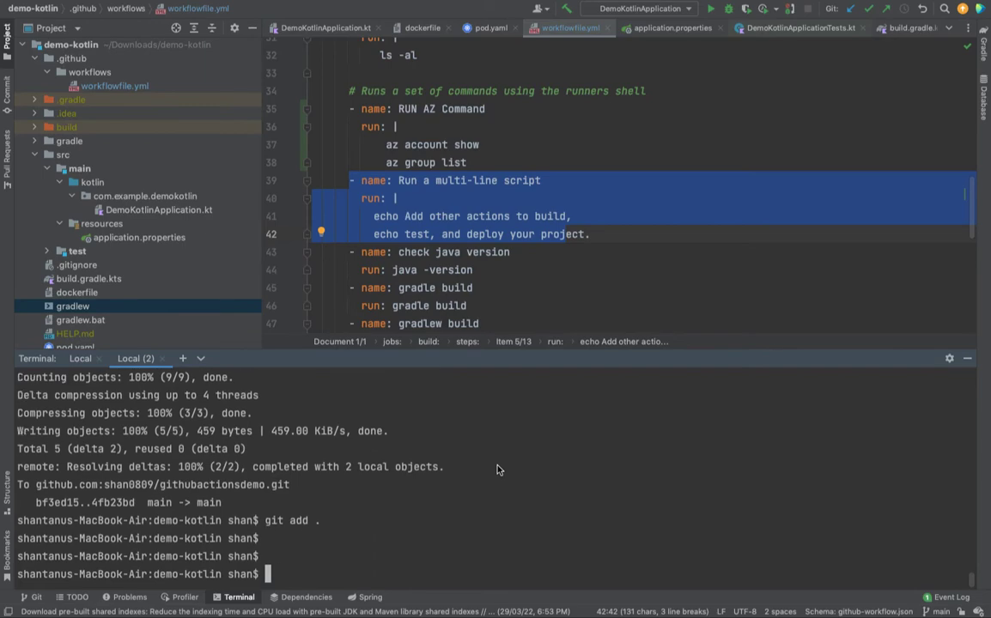
text(git status)
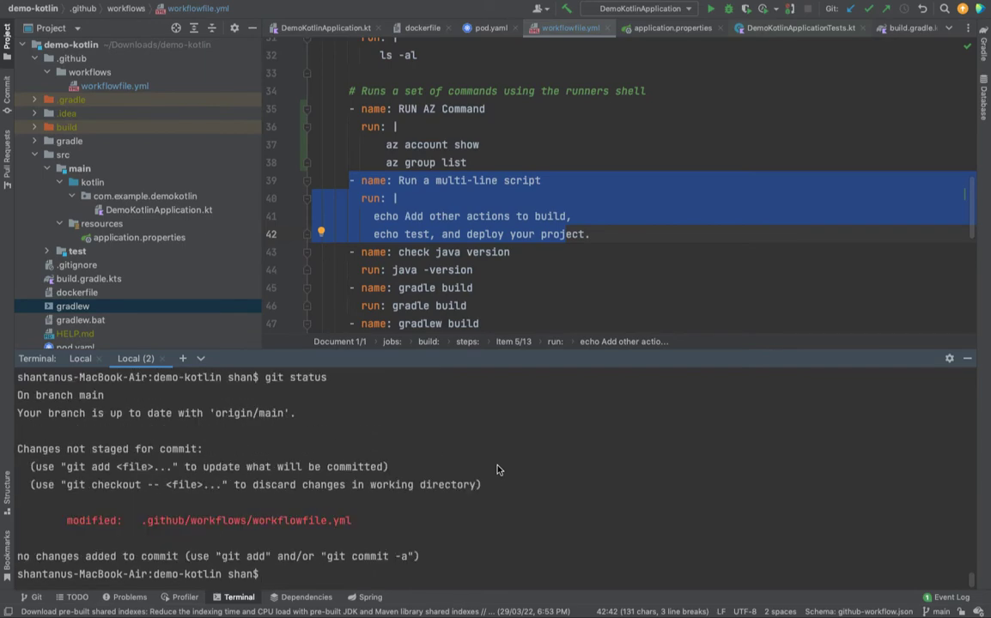
mouse_move(489, 457)
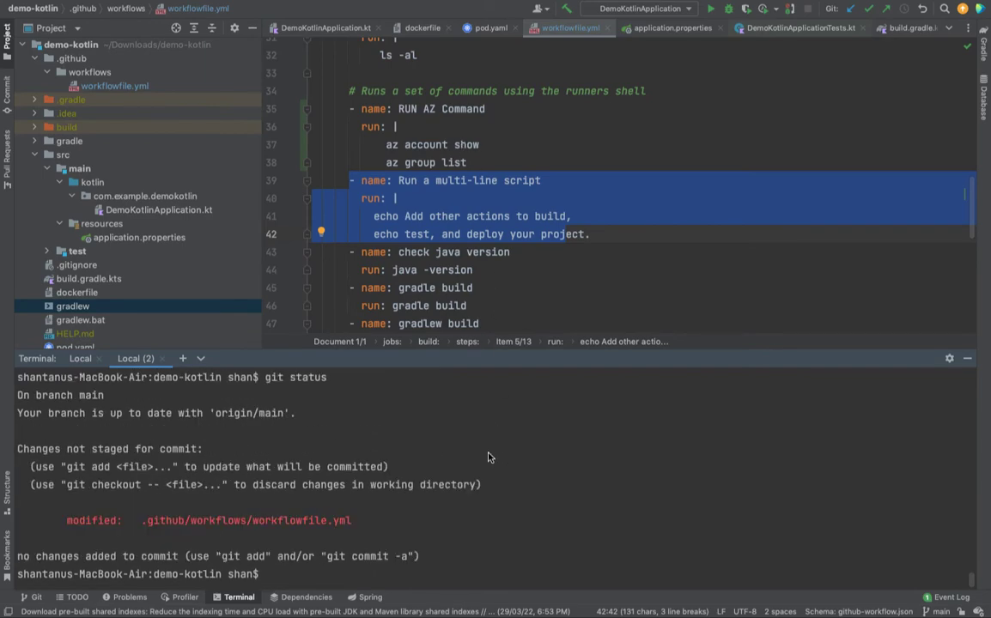
text(git)
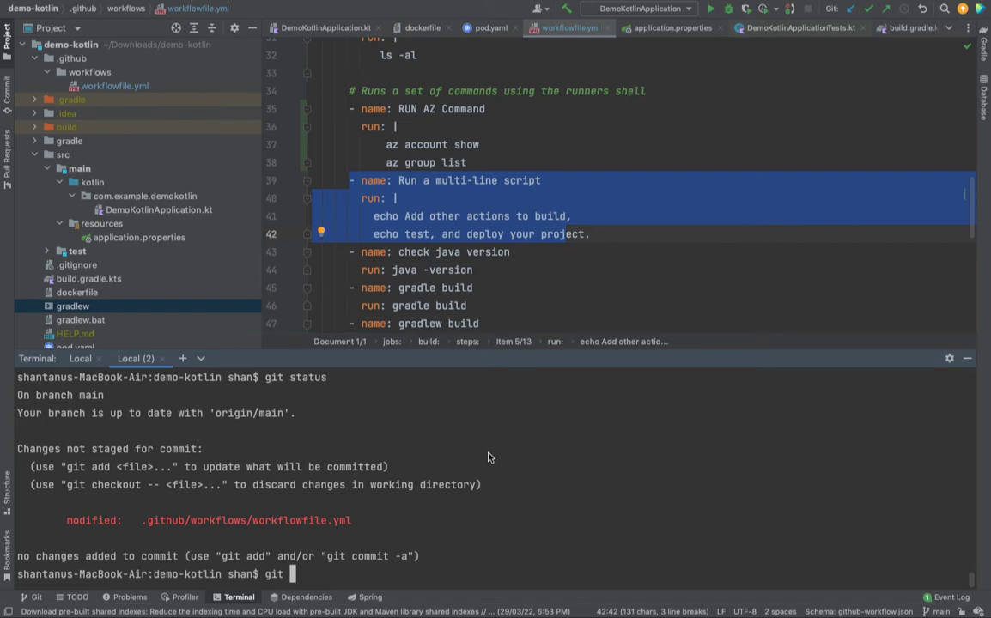
text(push)
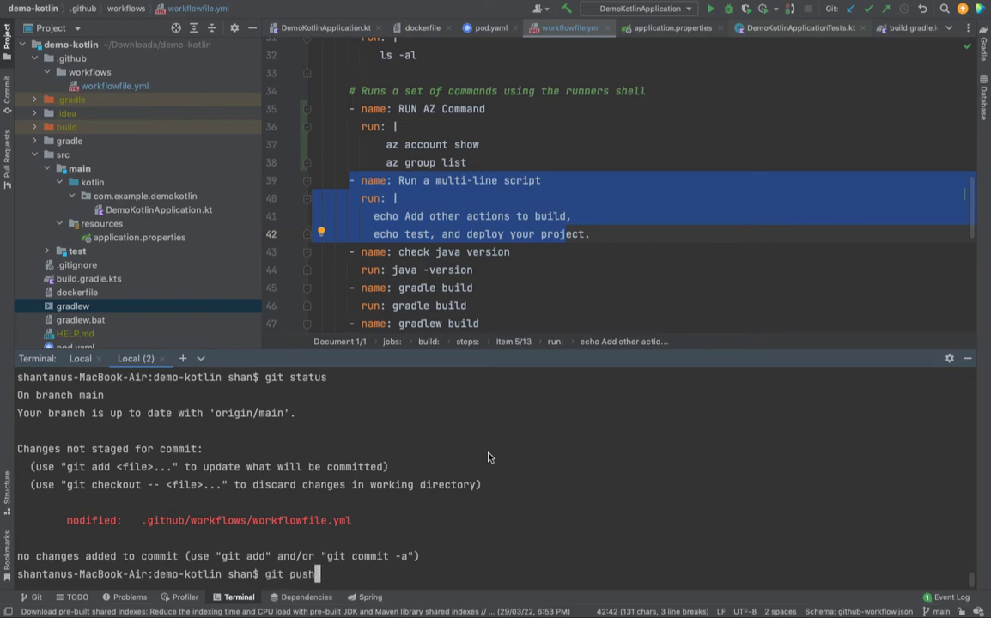
text(git add .)
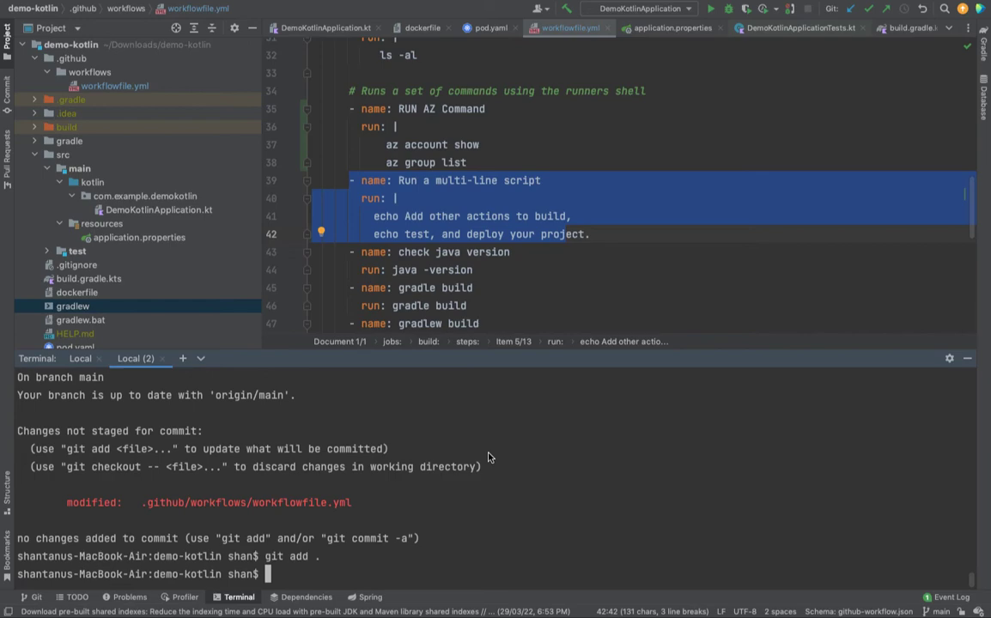
text(git commit -m "run az comand")
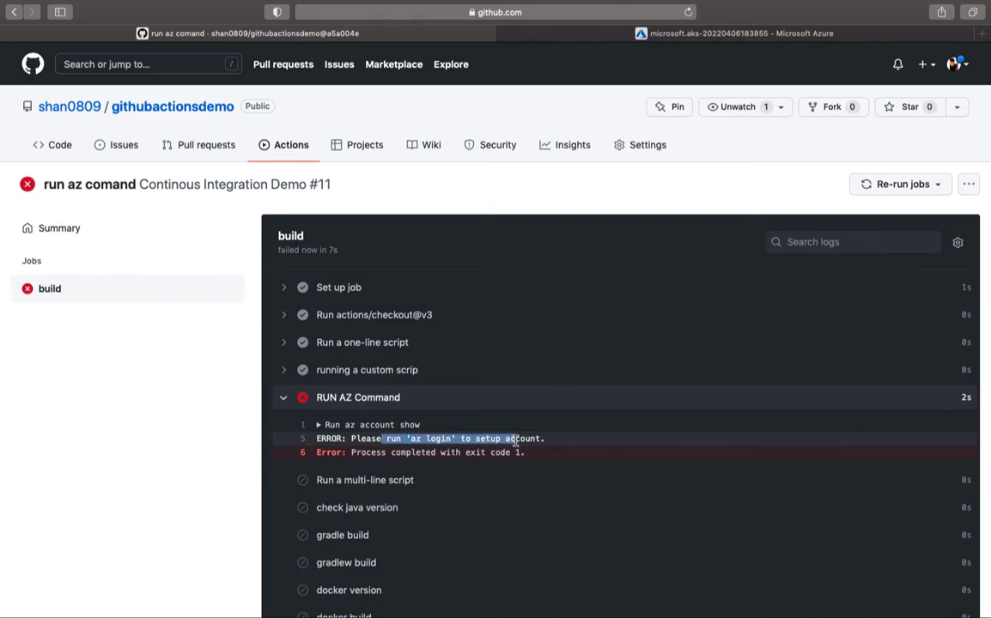
mouse_move(299, 502)
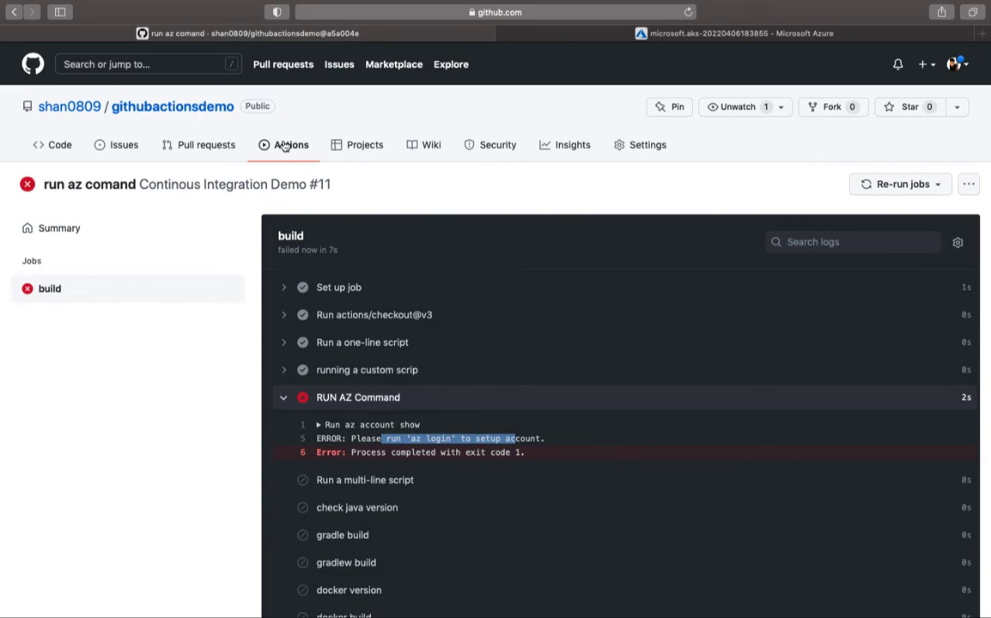
Open the newest failed 'run az comand' run #11 and scroll to the RUN AZ Command error asking for az login.
click(292, 144)
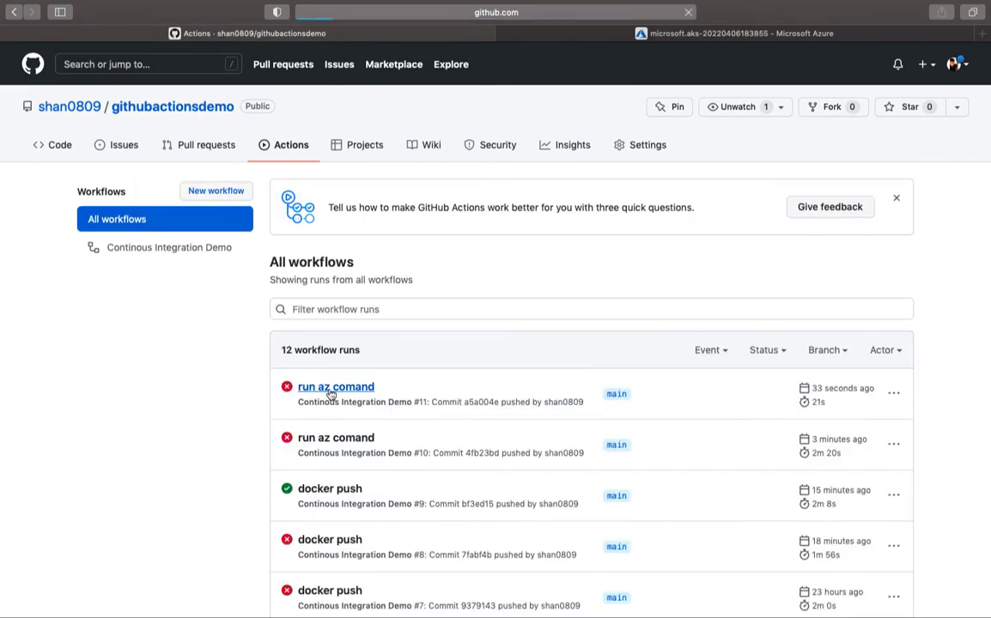
click(337, 387)
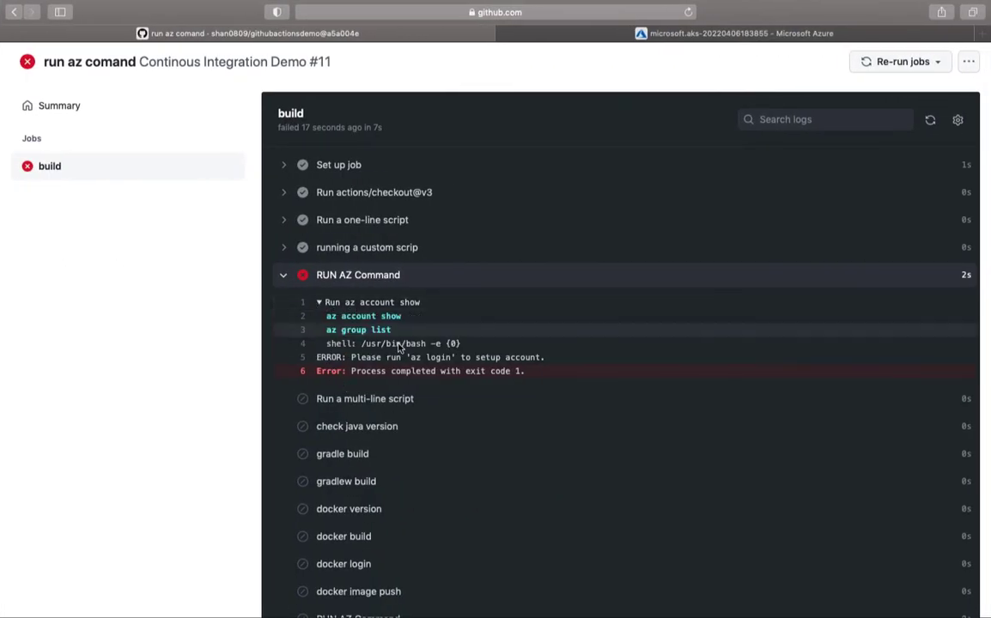
scroll(down, 3)
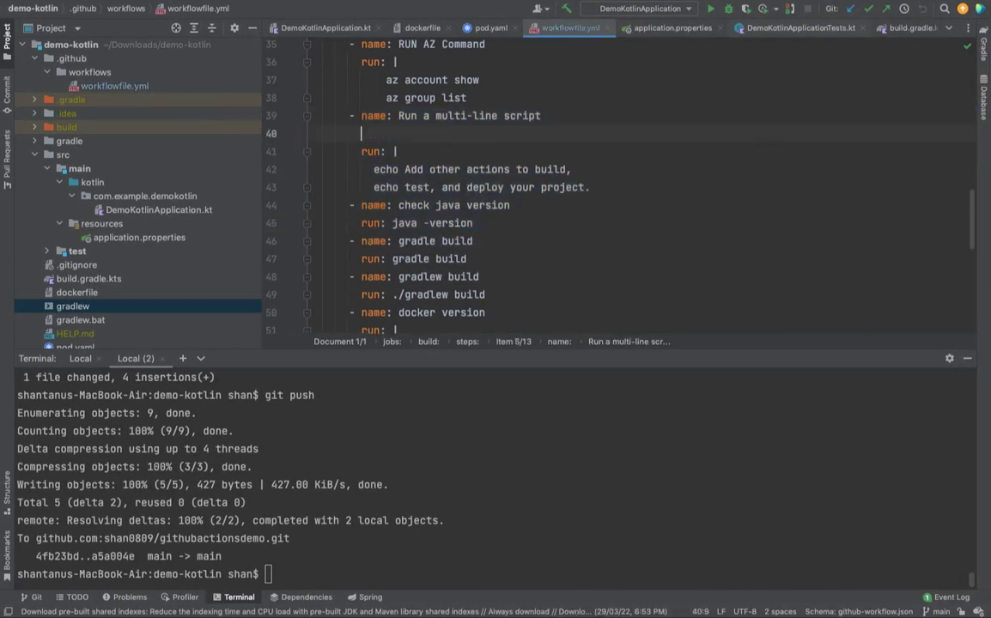
Add 'if: always()' under the multi-line script step, then commit and git push the change.
text(if: a)
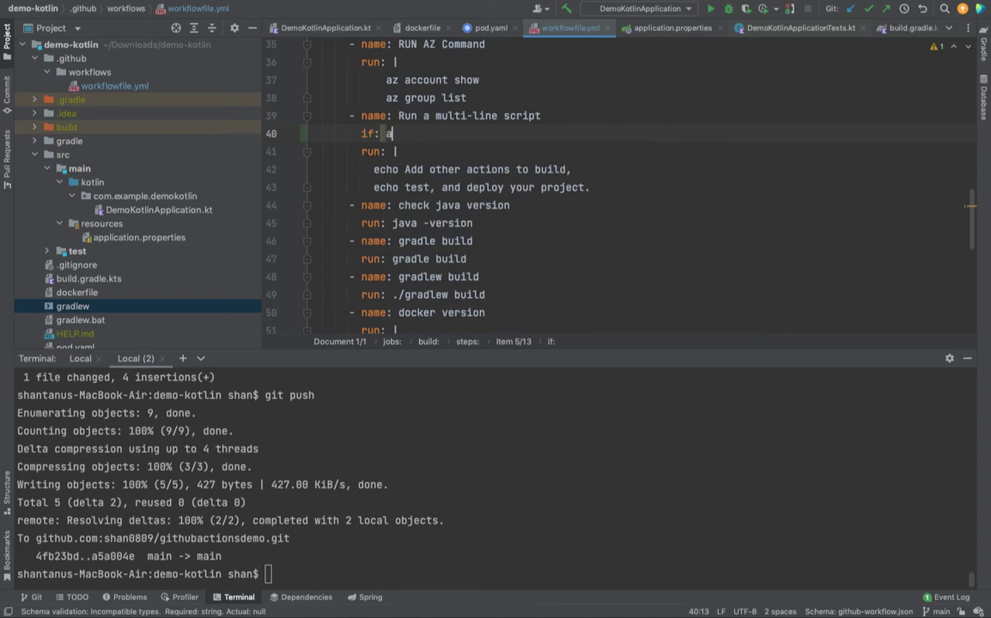
text(lways)
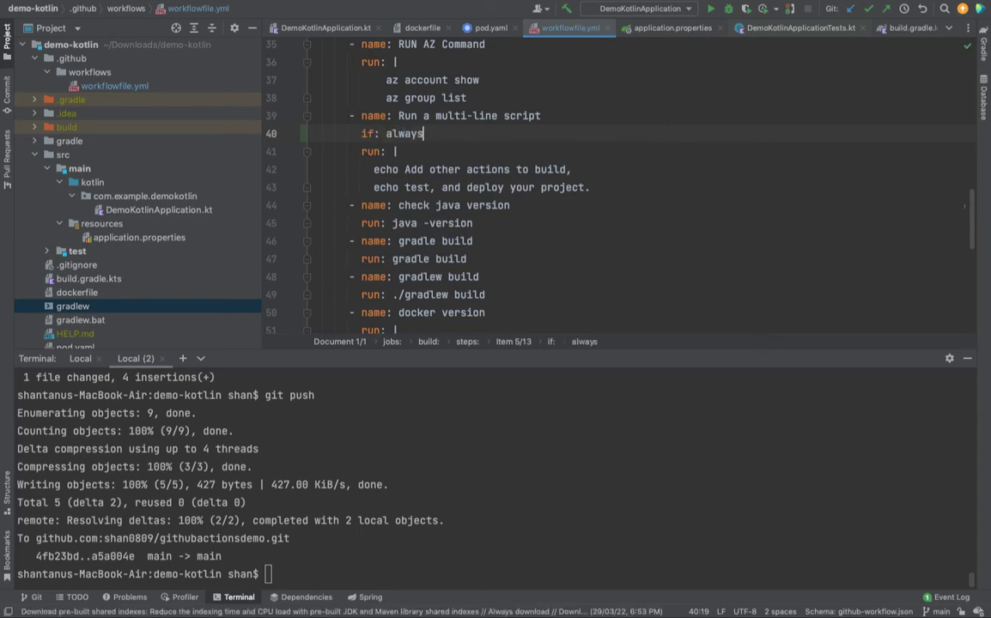
text(())
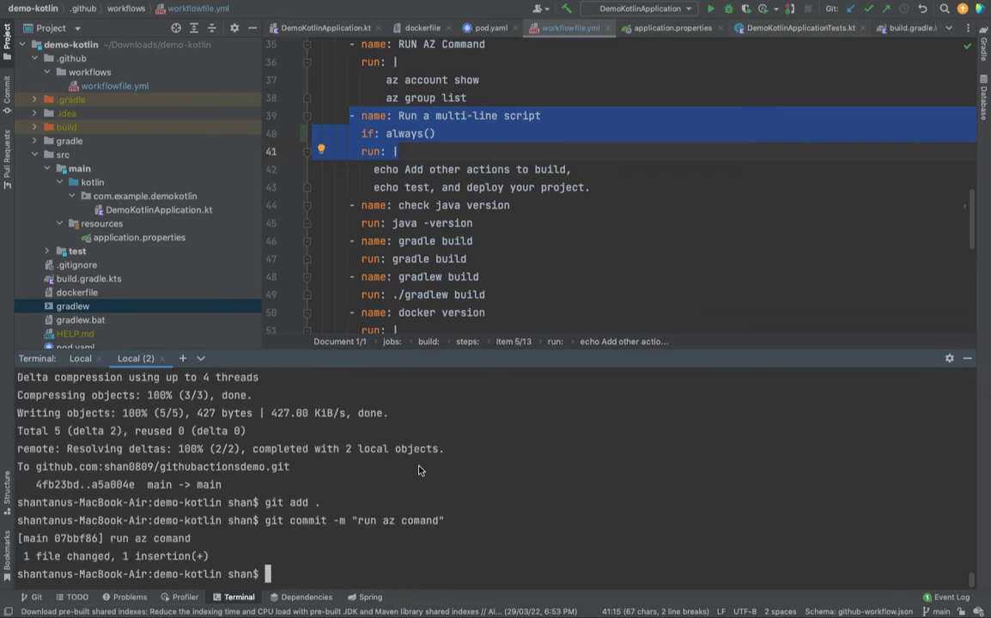
text(git push)
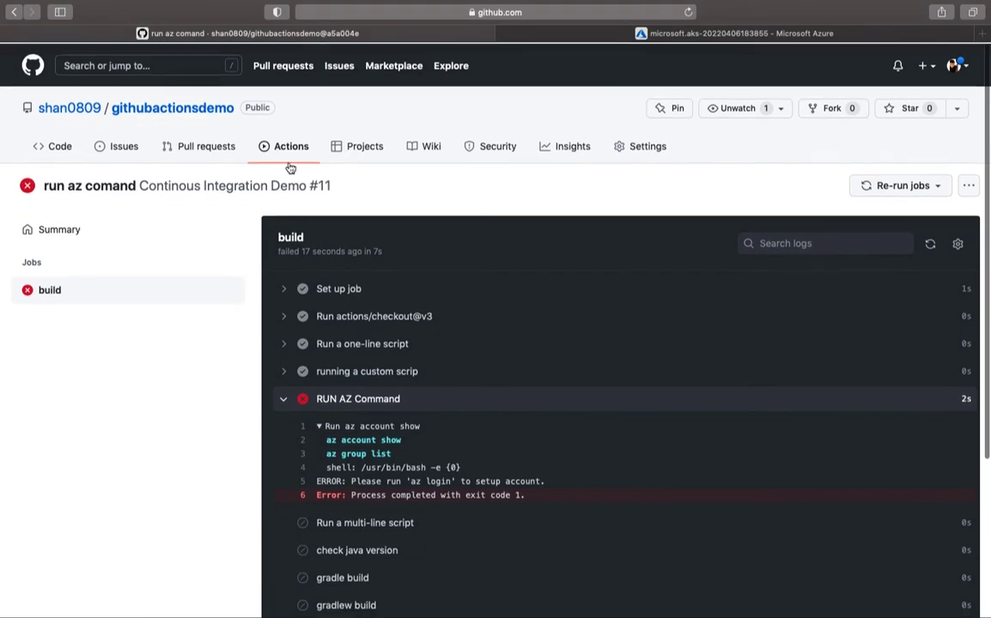
View finished run #12's build job steps, with RUN AZ Command failing and the multi-line script still running.
click(290, 145)
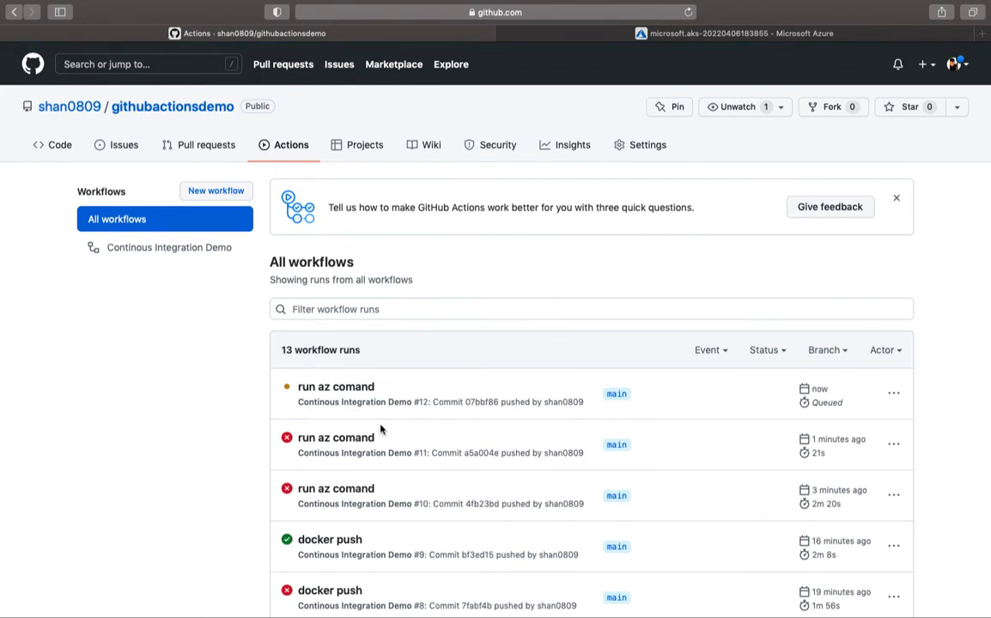
click(337, 386)
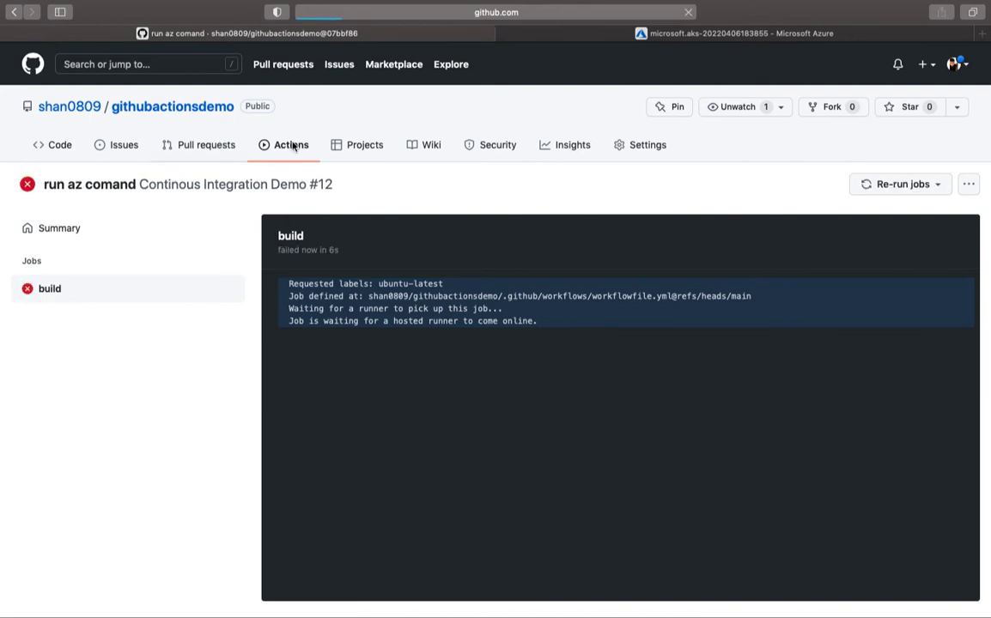
click(292, 144)
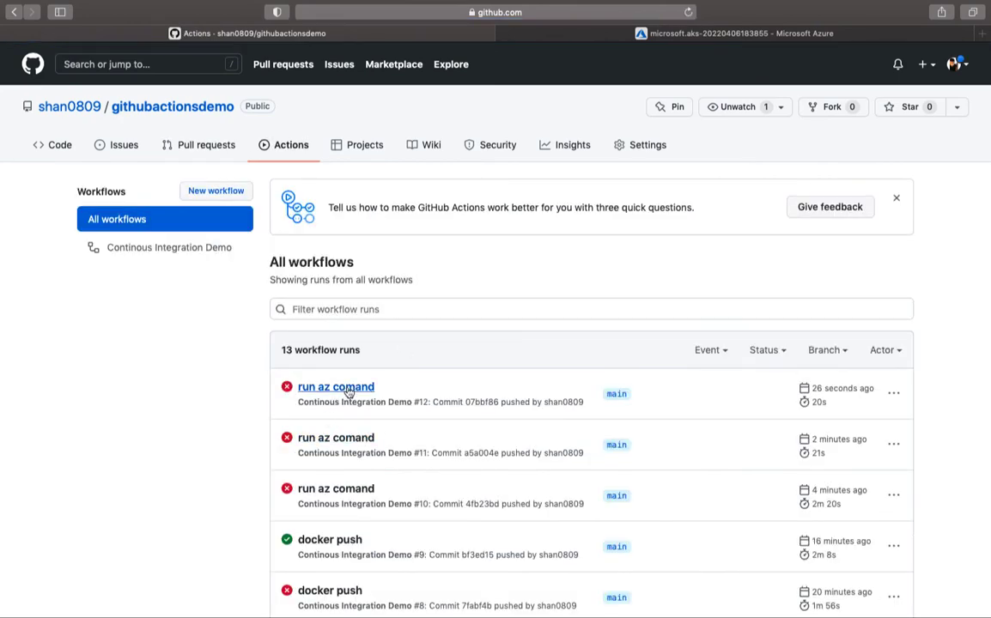
click(336, 386)
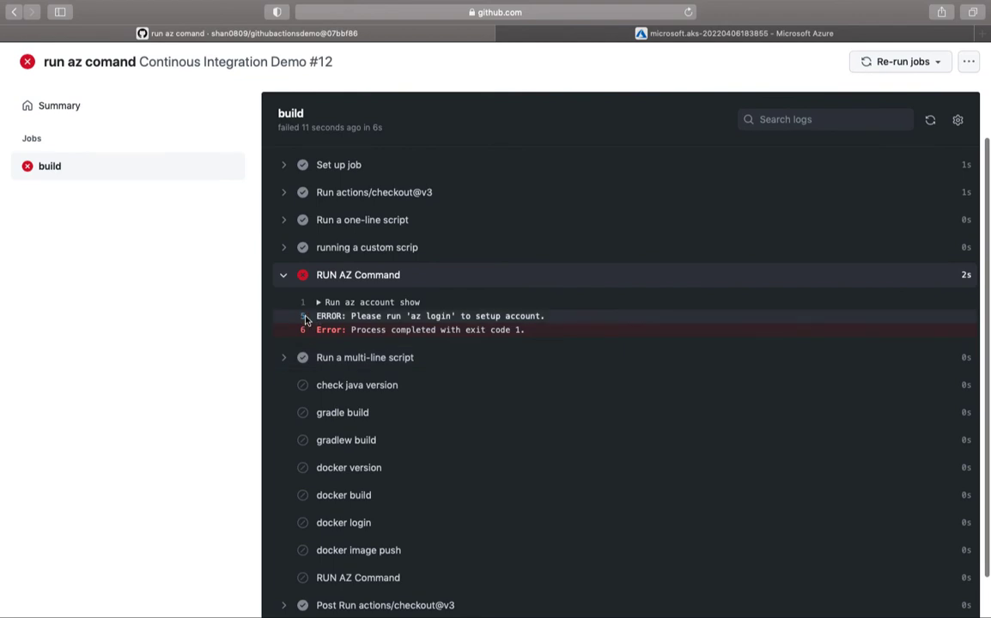
click(364, 358)
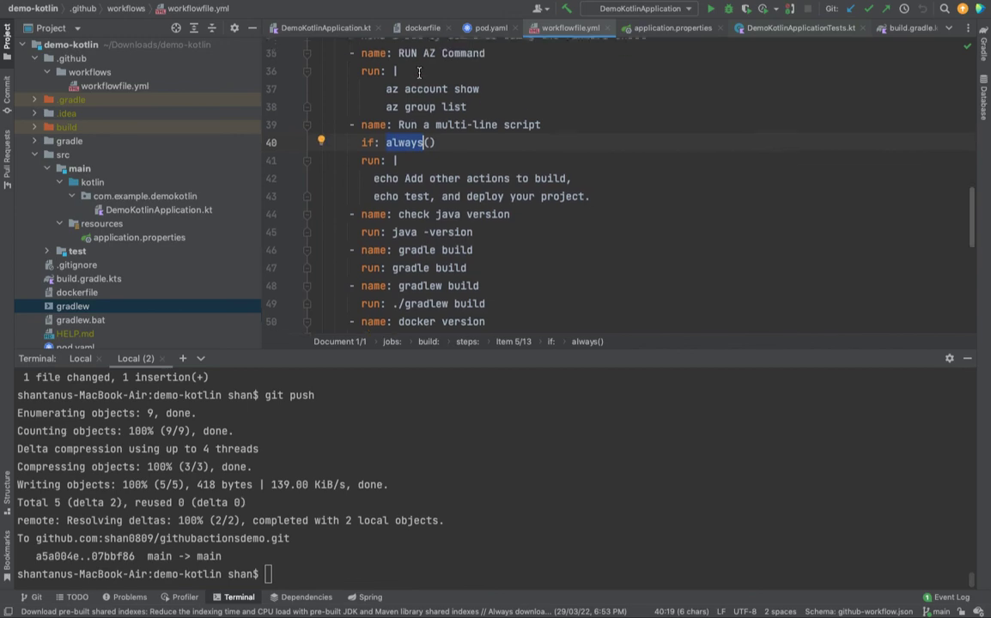
drag(393, 71, 471, 131)
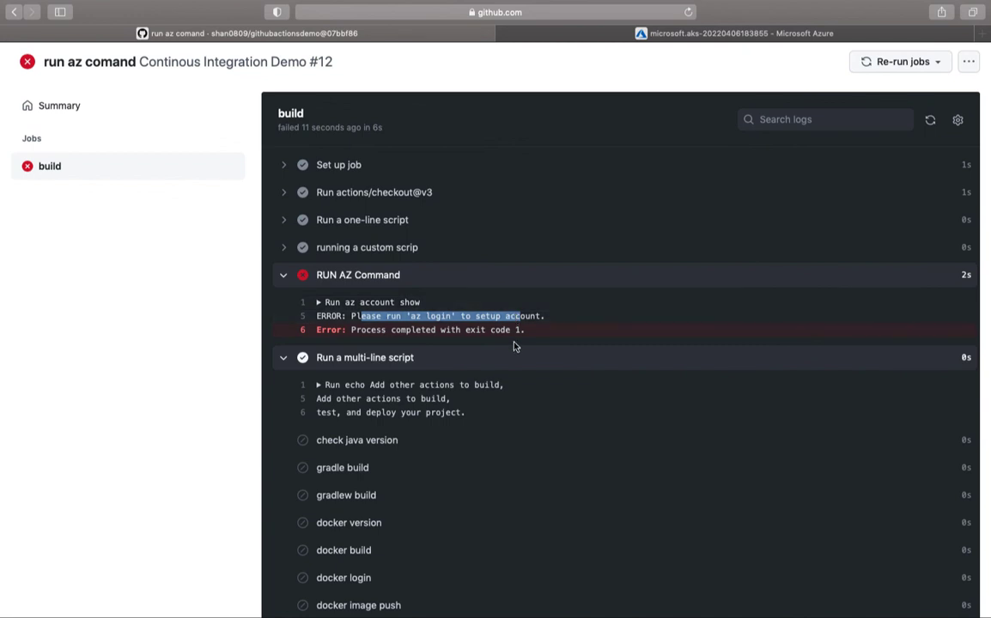
mouse_move(526, 339)
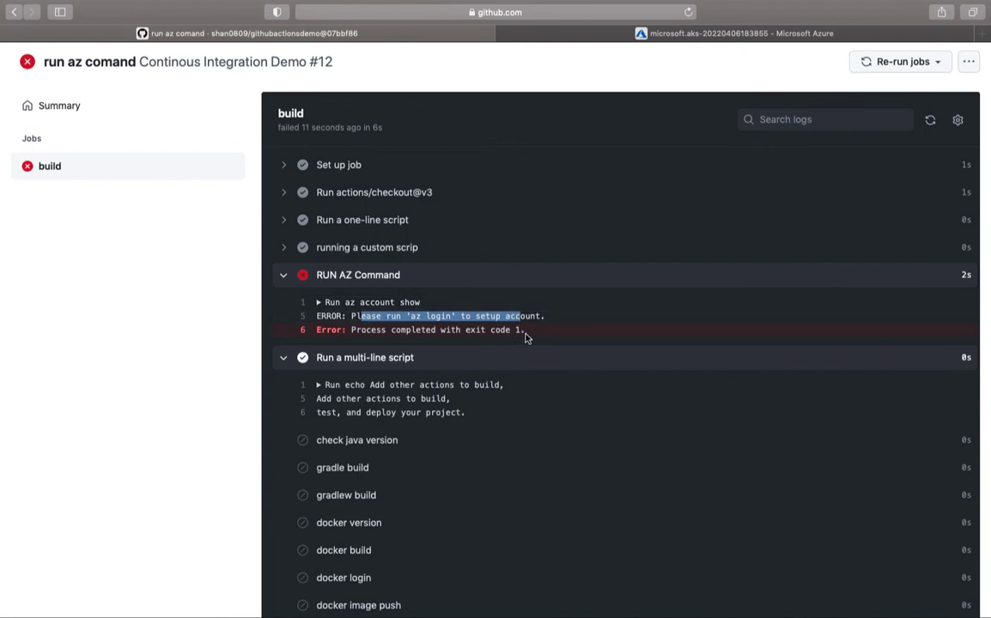
mouse_move(546, 335)
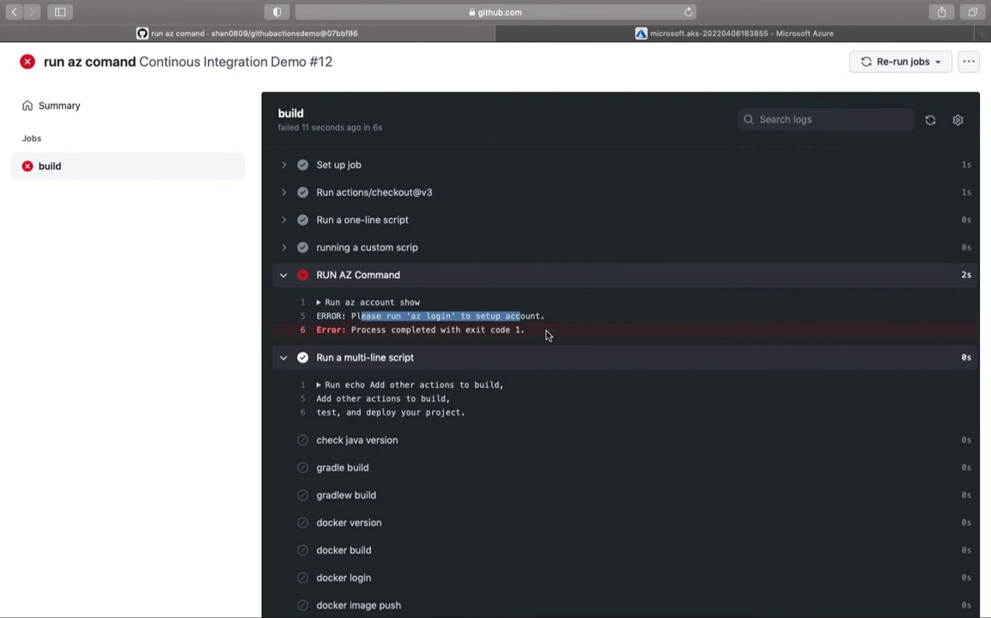
mouse_move(563, 333)
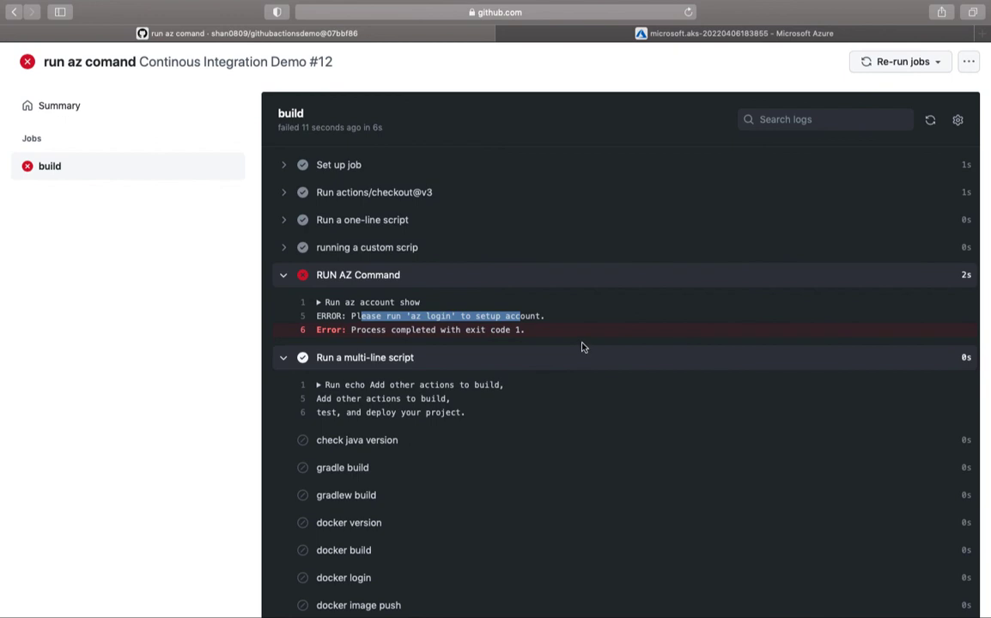
mouse_move(648, 340)
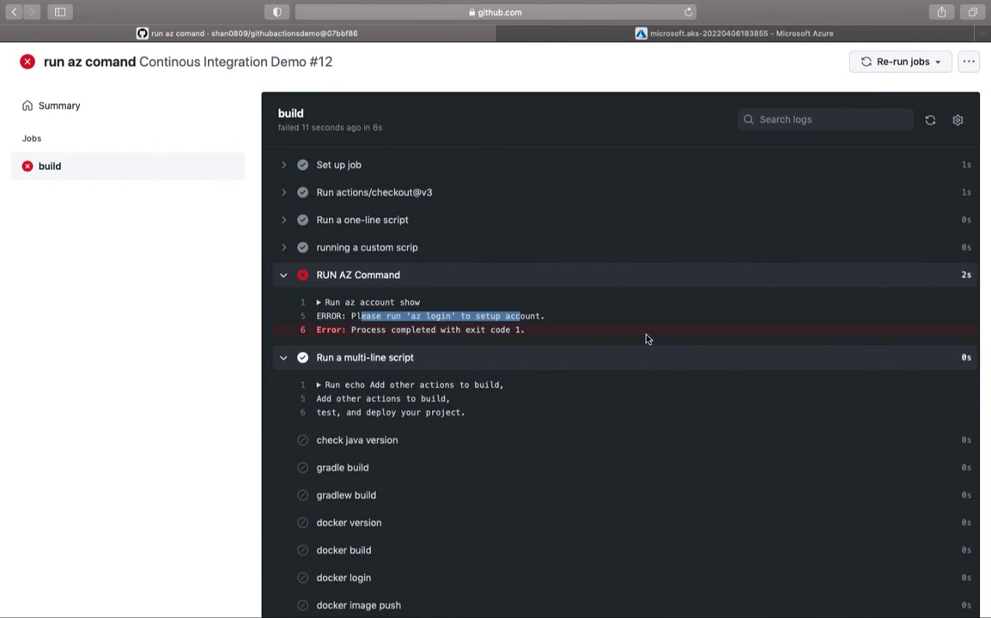
mouse_move(701, 251)
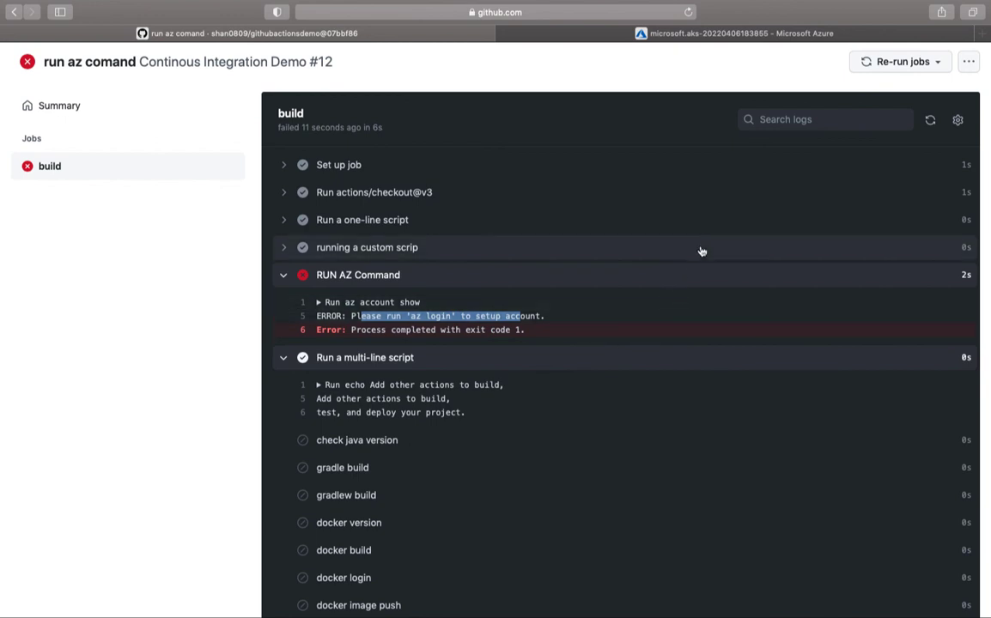